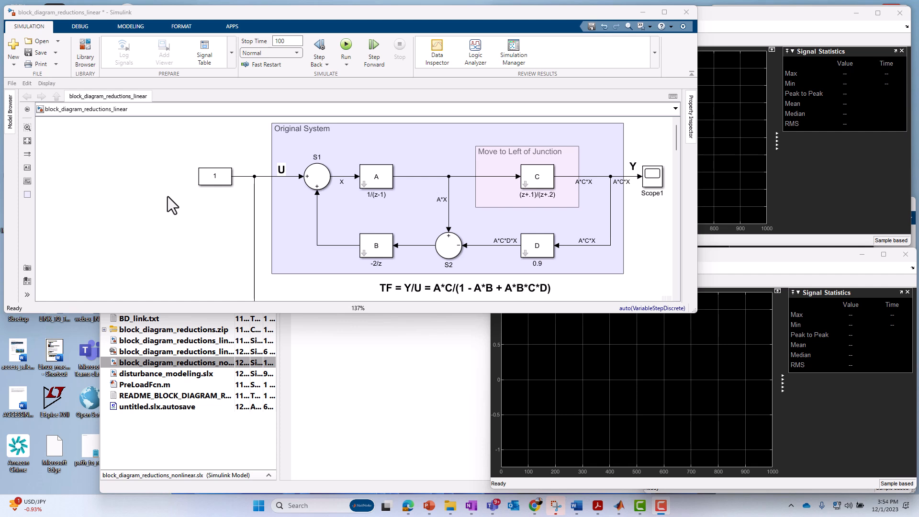
mouse_move(44, 12)
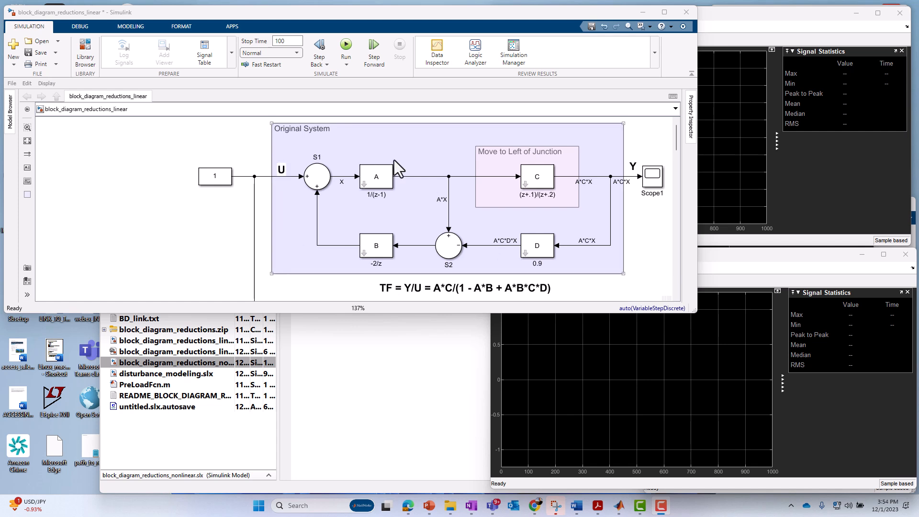
Scroll the canvas down to the S8 unity-feedback stage and its TF annotation
left_click(317, 175)
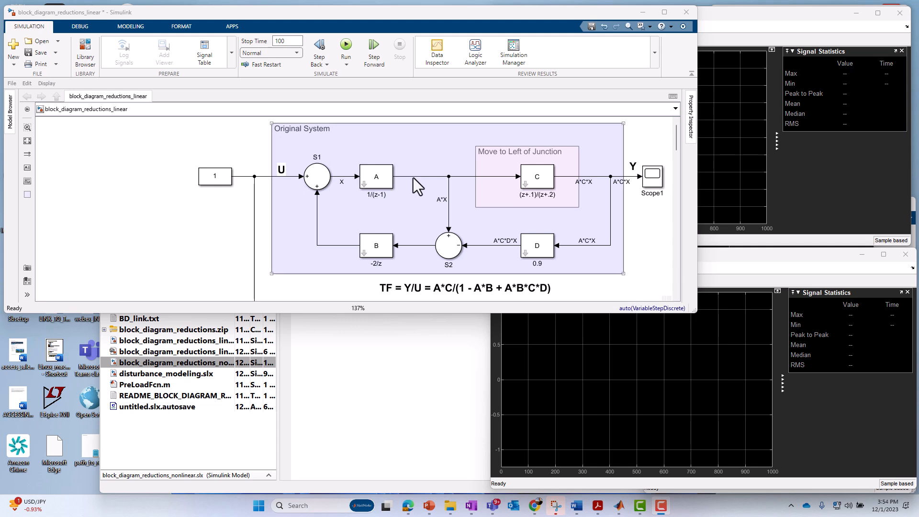
left_click(317, 175)
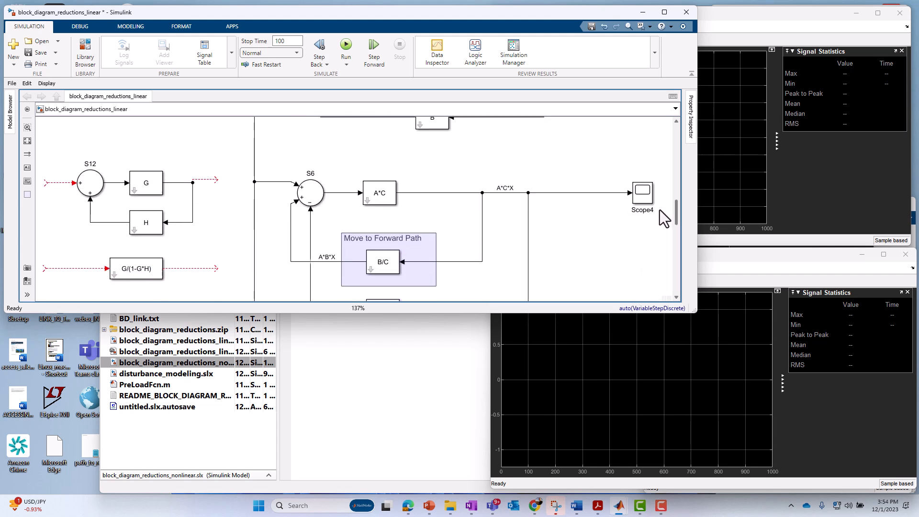
scroll("down", 3)
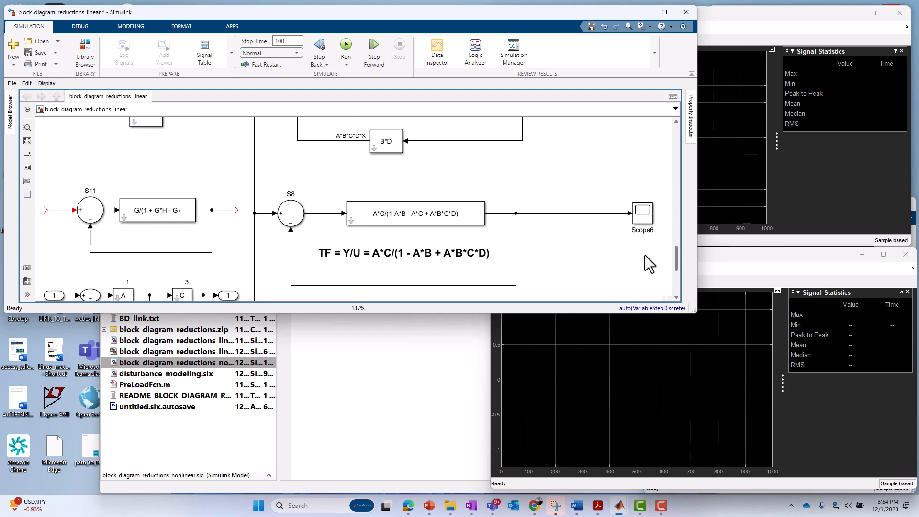
left_click(156, 209)
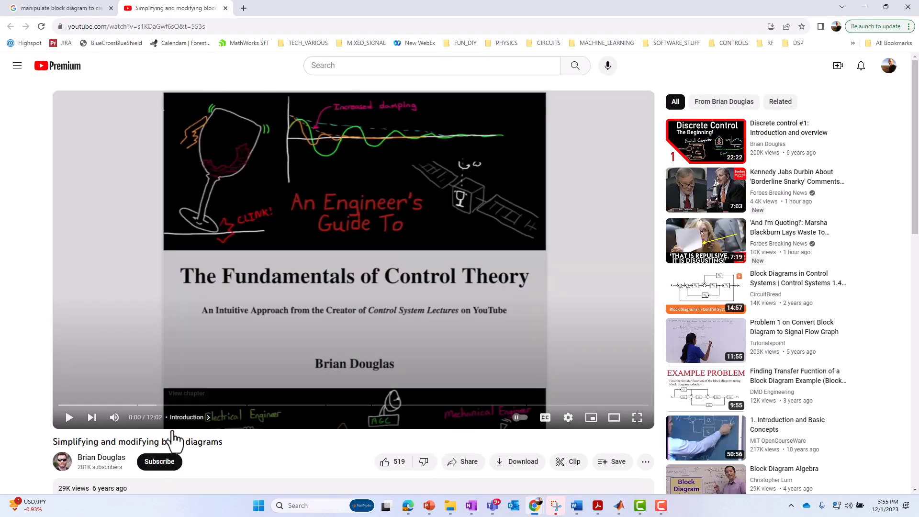
mouse_move(164, 346)
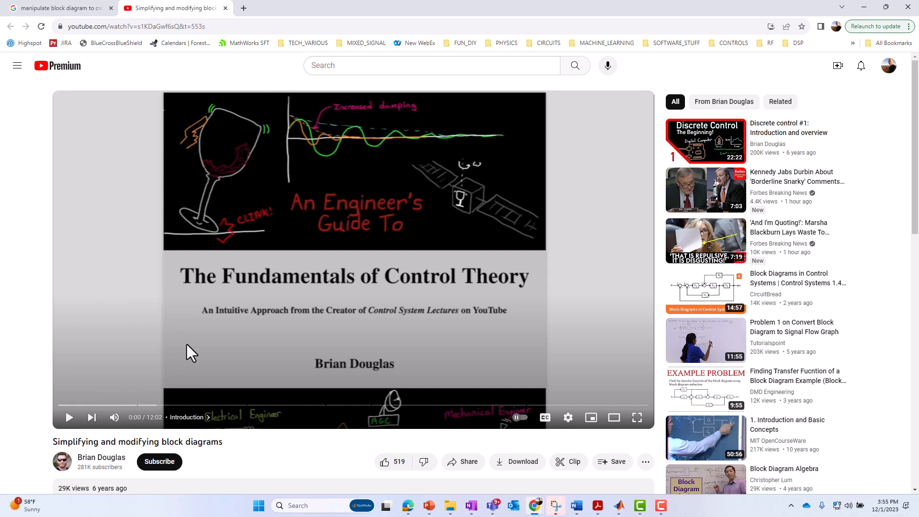
mouse_move(132, 442)
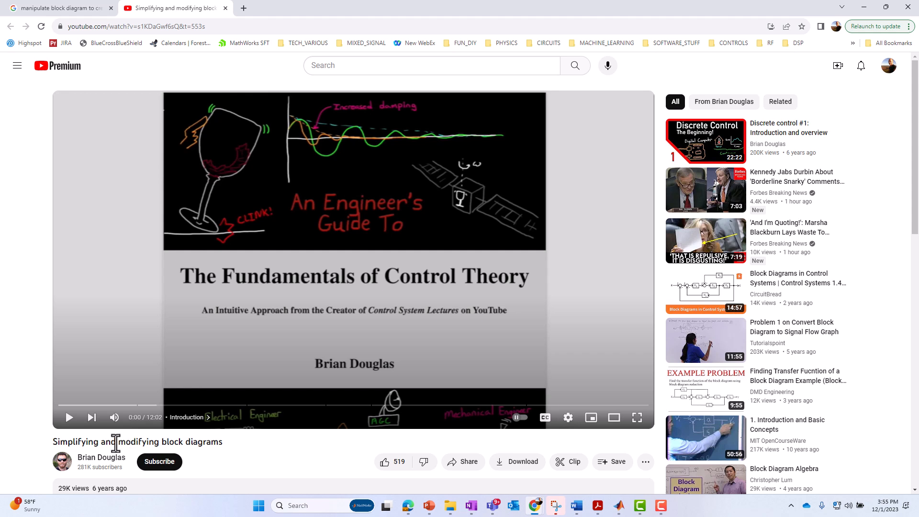
mouse_move(671, 164)
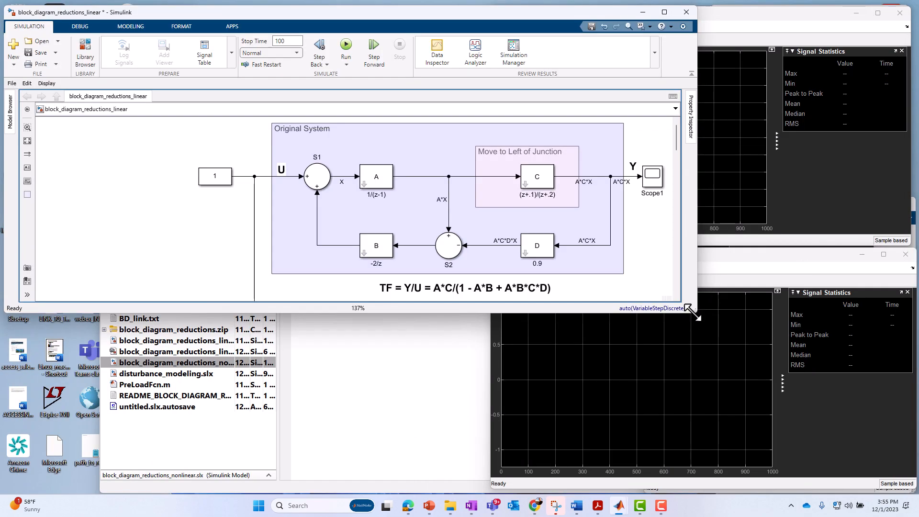
left_click(537, 177)
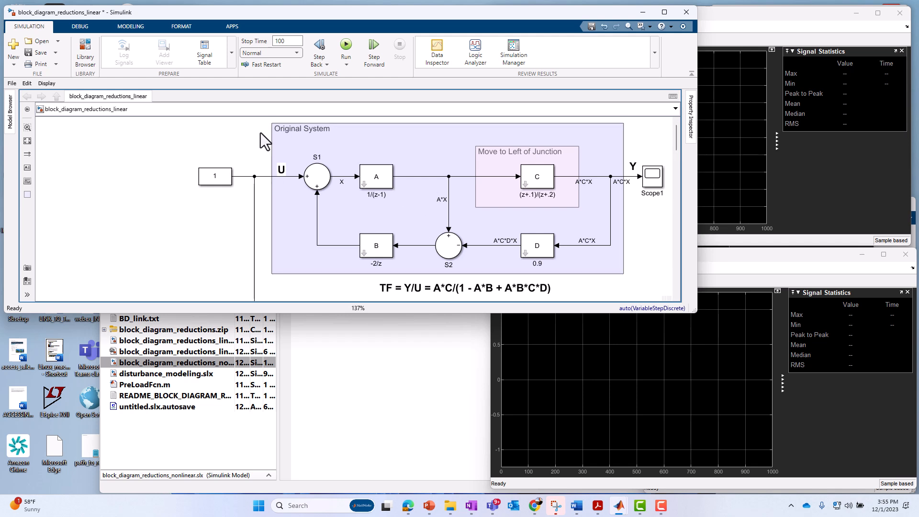
mouse_move(636, 245)
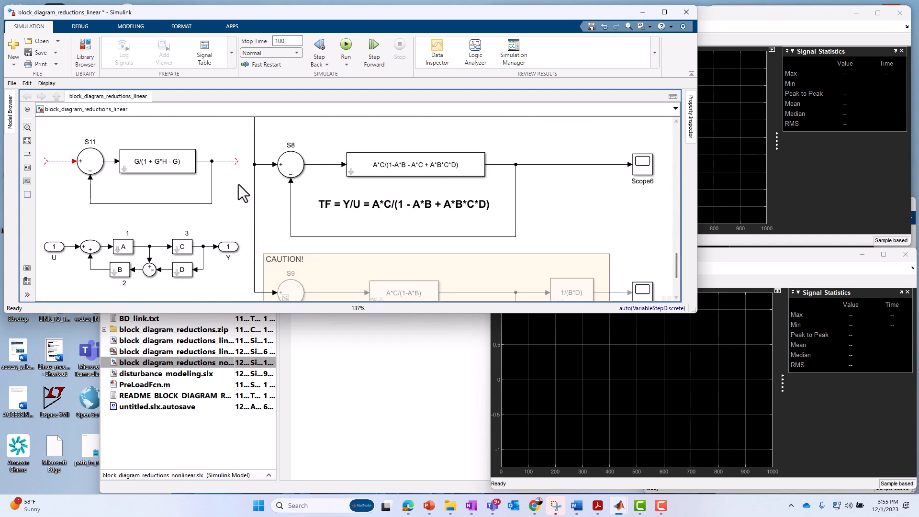
left_click(157, 170)
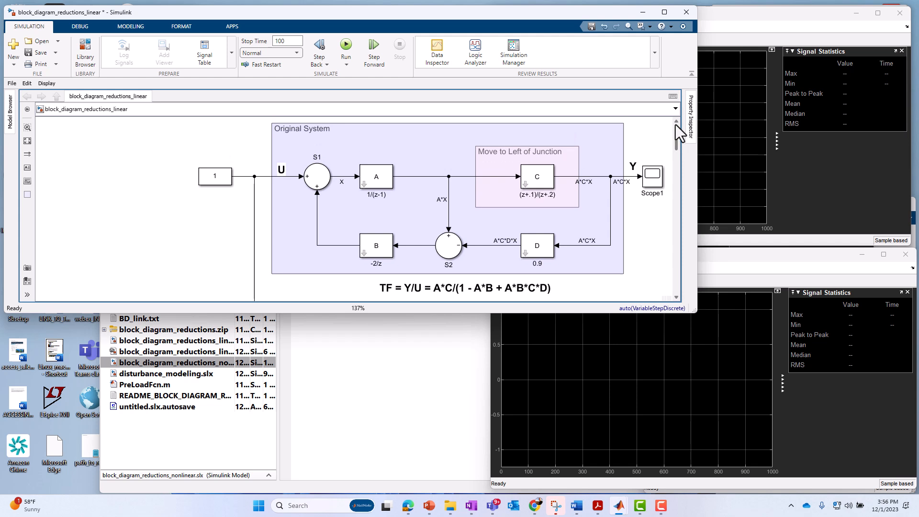
left_click(463, 287)
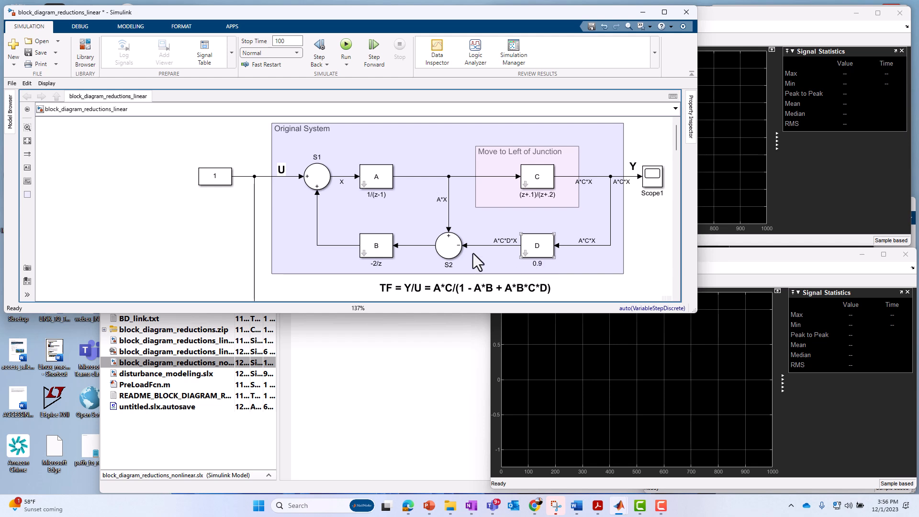
left_click(376, 177)
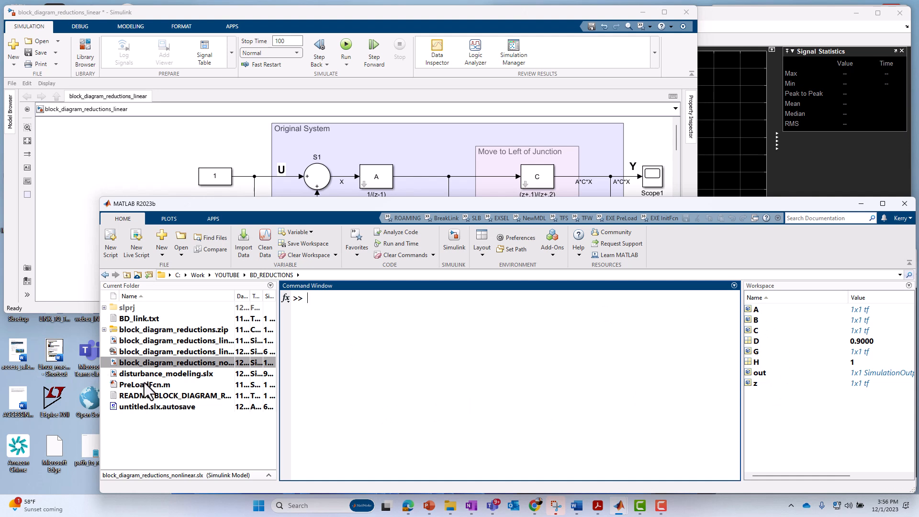
Open PreLoadFcn.m in the Editor and select one of its block definition lines
double_click(143, 384)
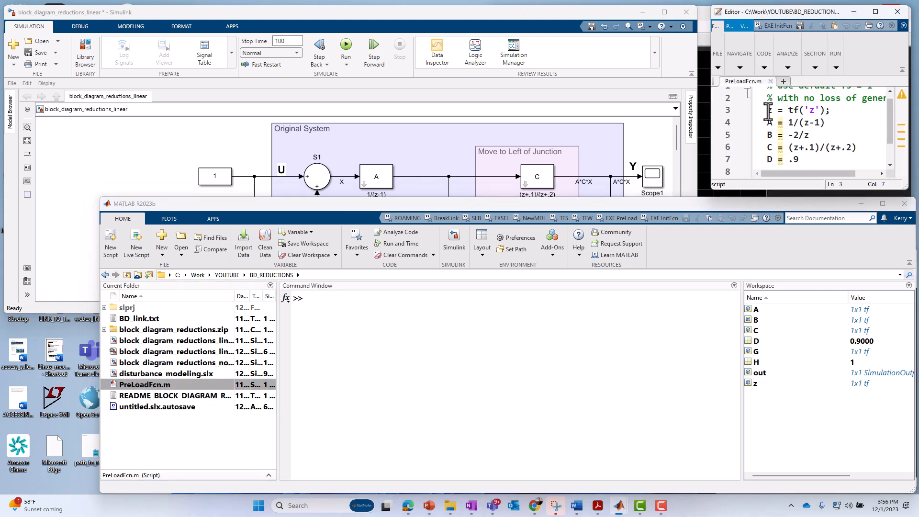
triple_click(797, 109)
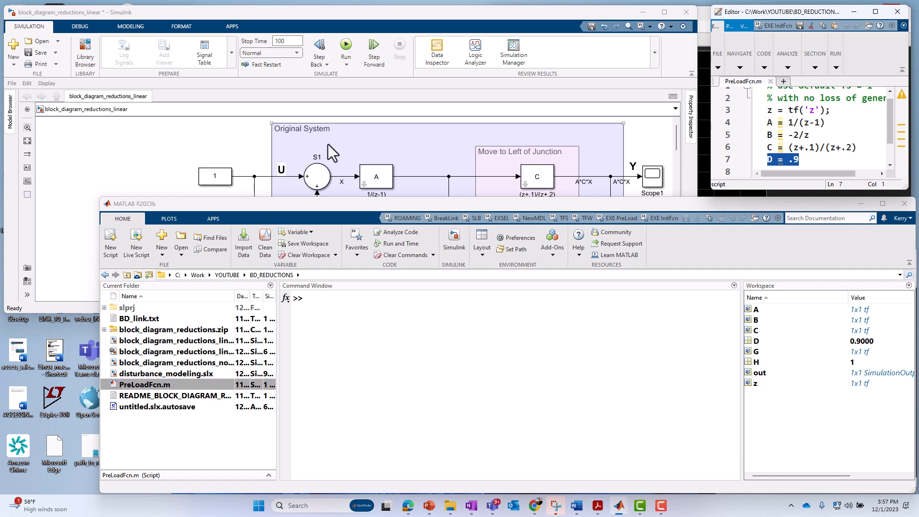
mouse_move(285, 340)
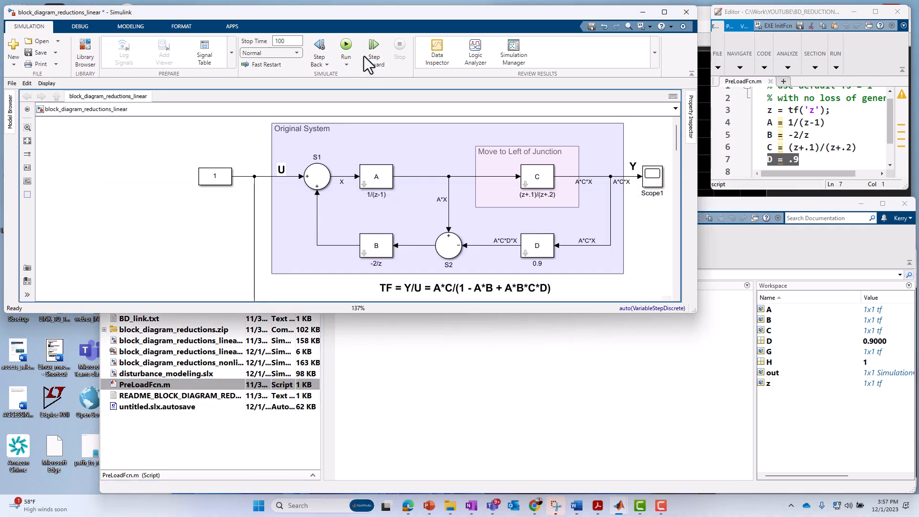
Run the original model and view the A*C*X response on Scope1, settling near 2.7
left_click(345, 47)
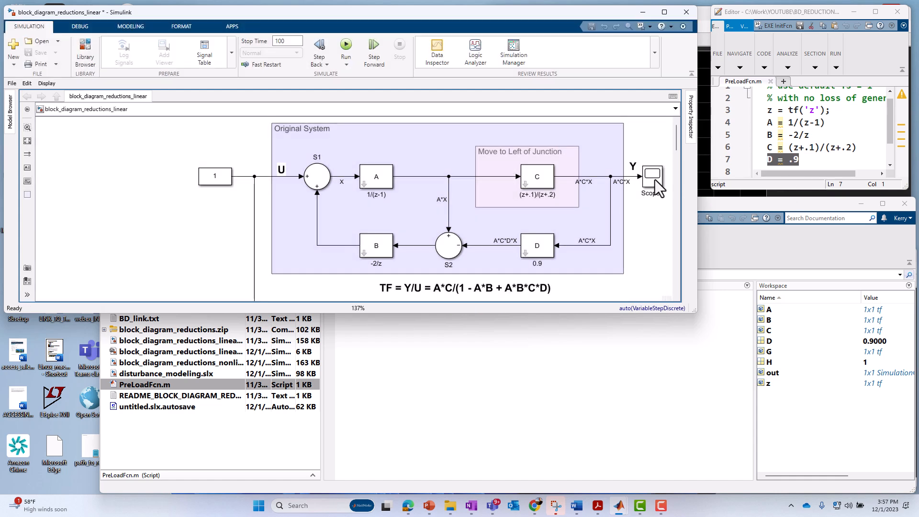
double_click(652, 177)
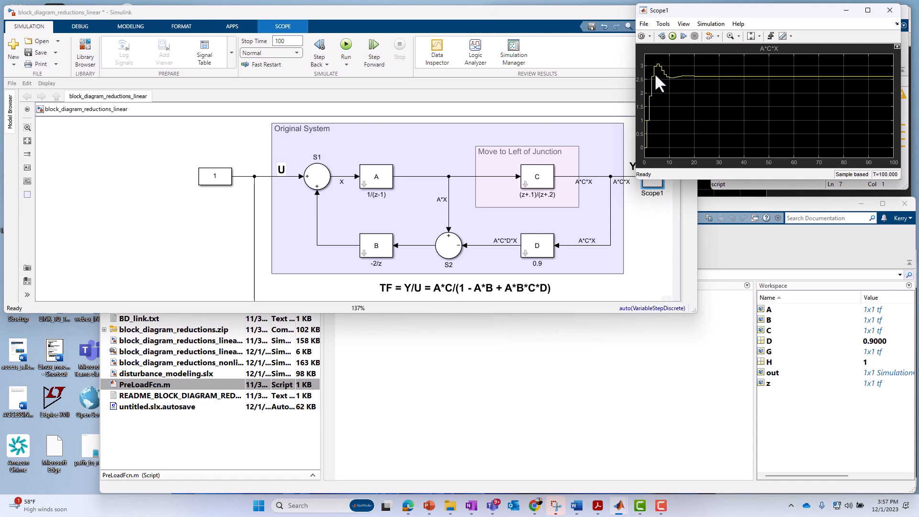
left_click(214, 176)
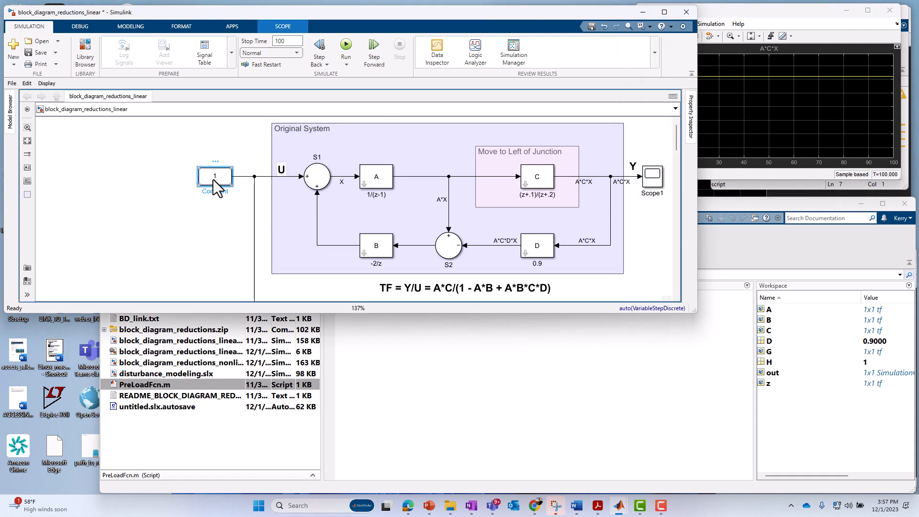
left_click(214, 176)
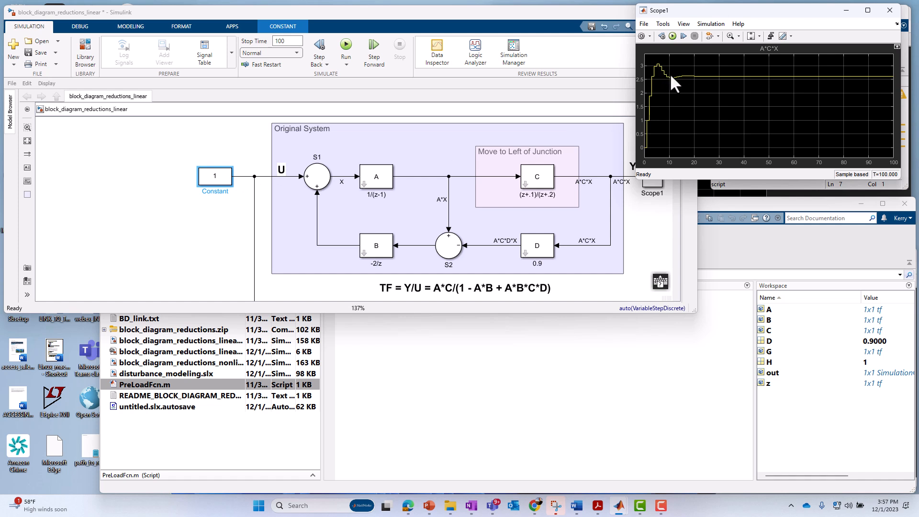
mouse_move(737, 78)
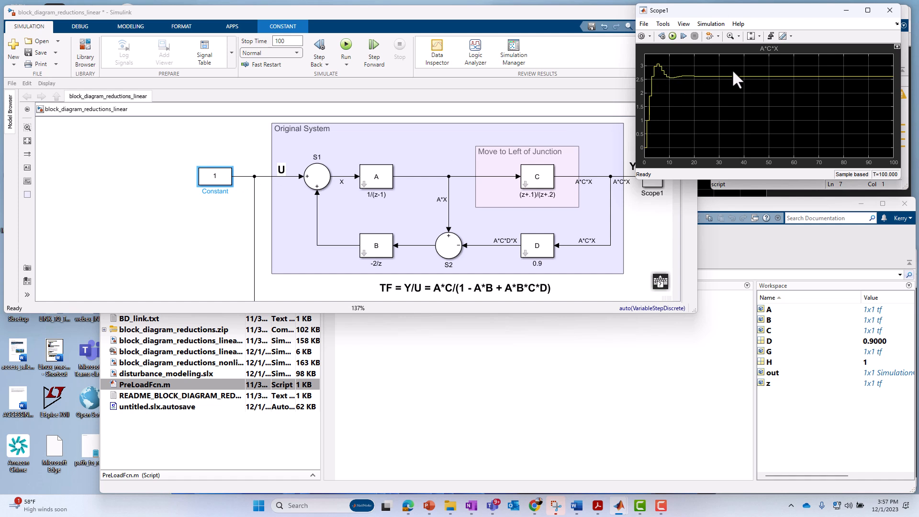
mouse_move(728, 86)
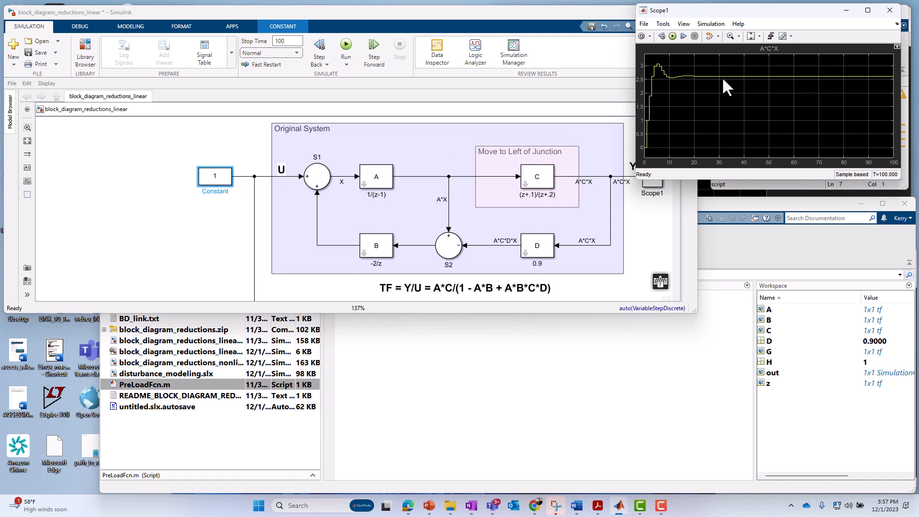
mouse_move(694, 97)
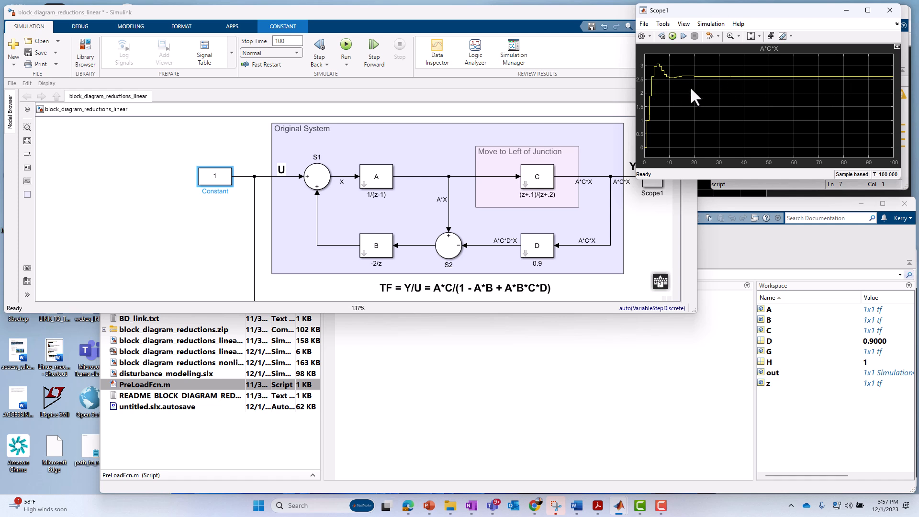
mouse_move(868, 82)
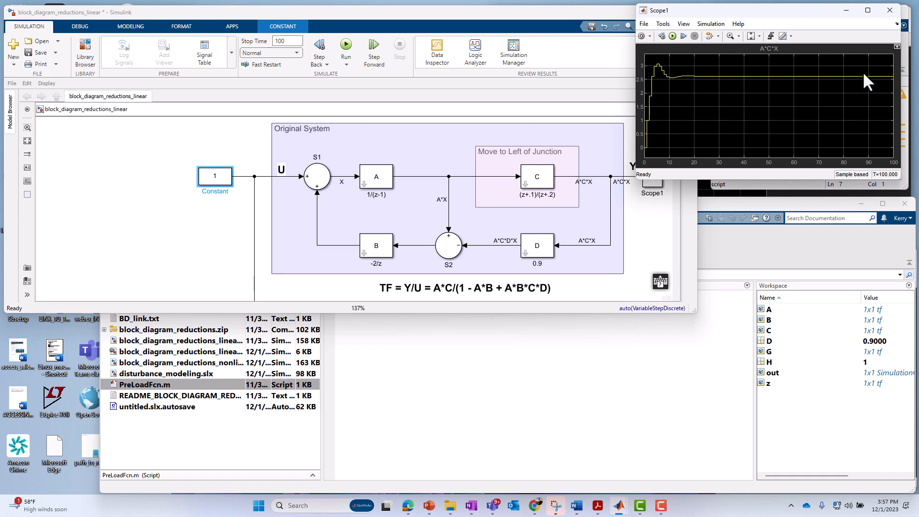
mouse_move(652, 308)
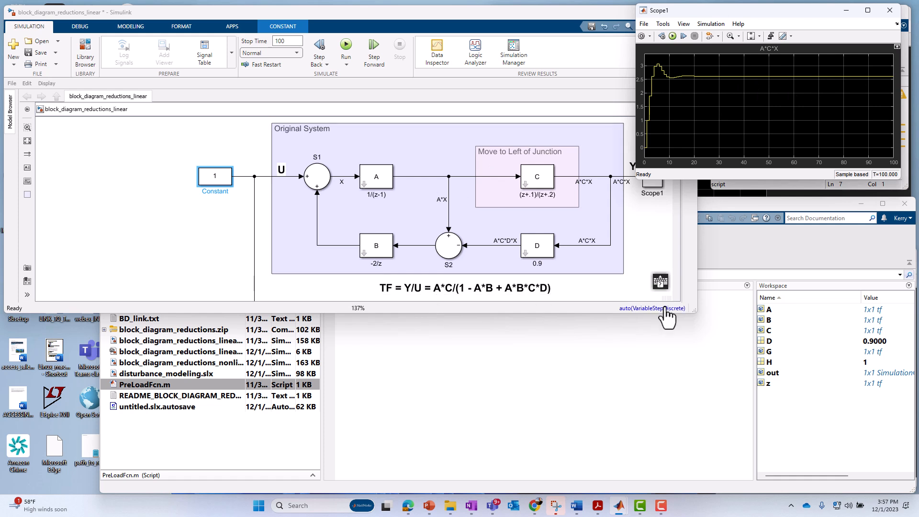
mouse_move(205, 263)
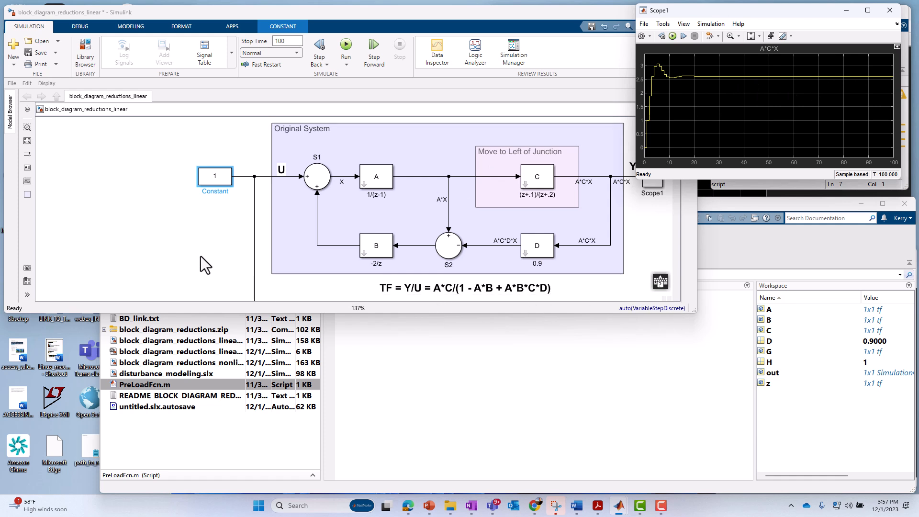
left_click(322, 135)
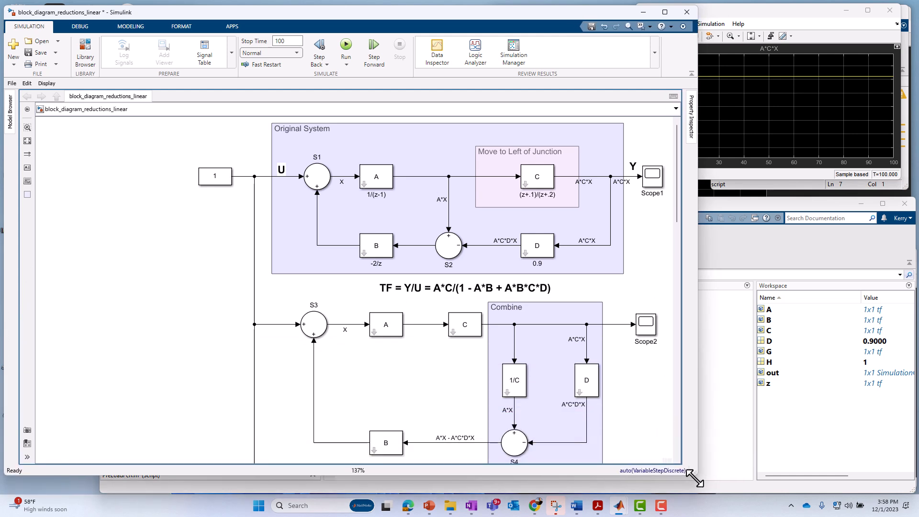
left_click(536, 177)
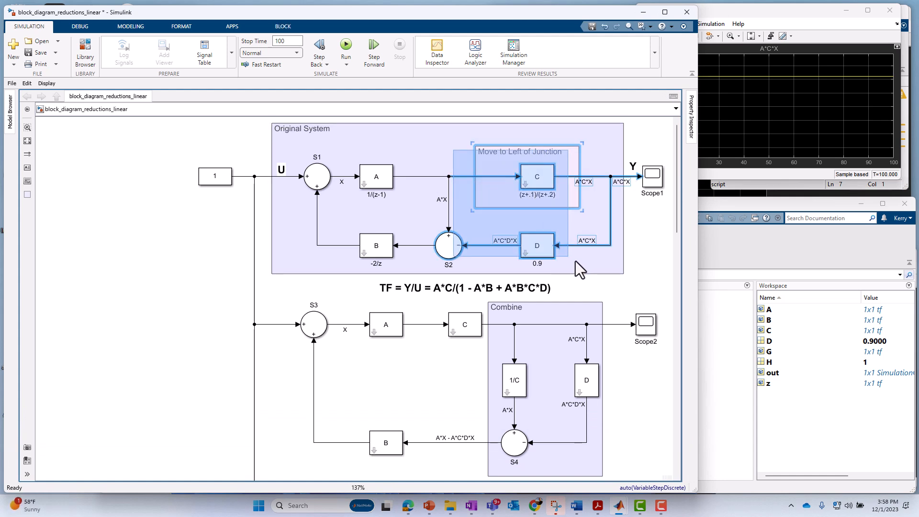
left_click(449, 246)
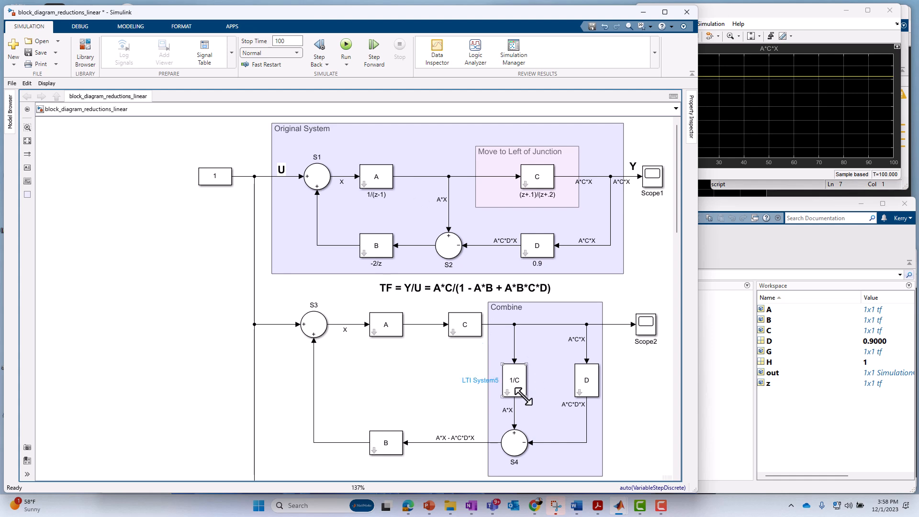
mouse_move(603, 381)
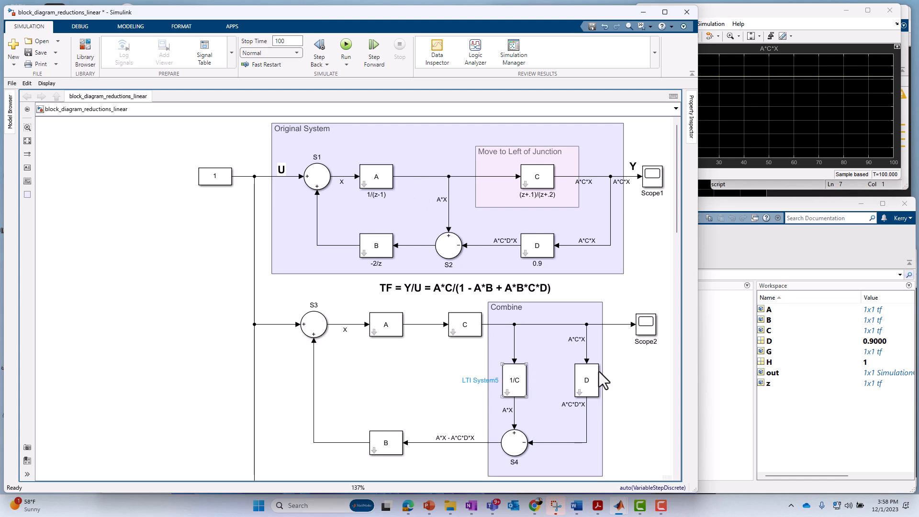
left_click(514, 443)
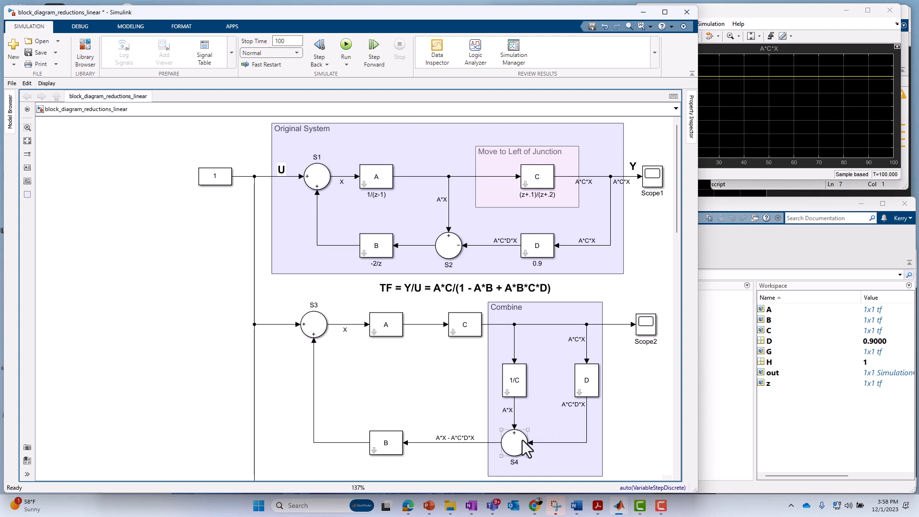
left_click(514, 442)
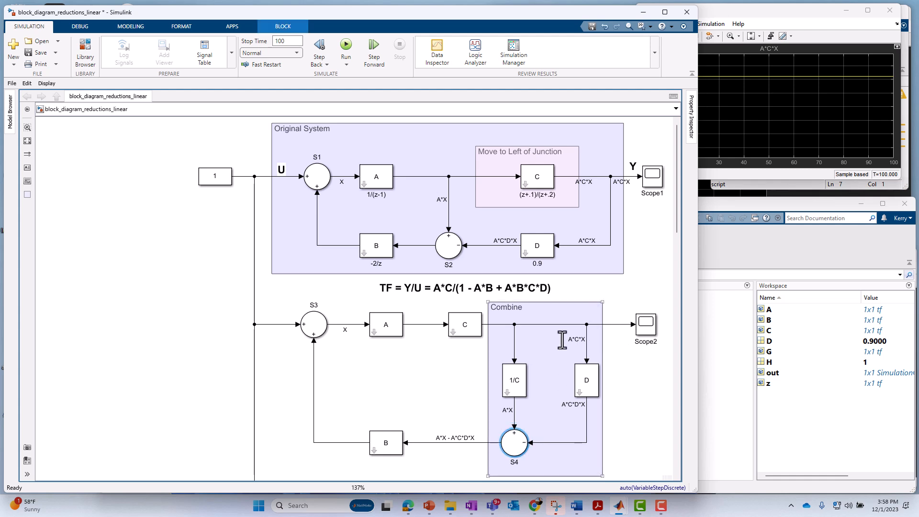
left_click(449, 243)
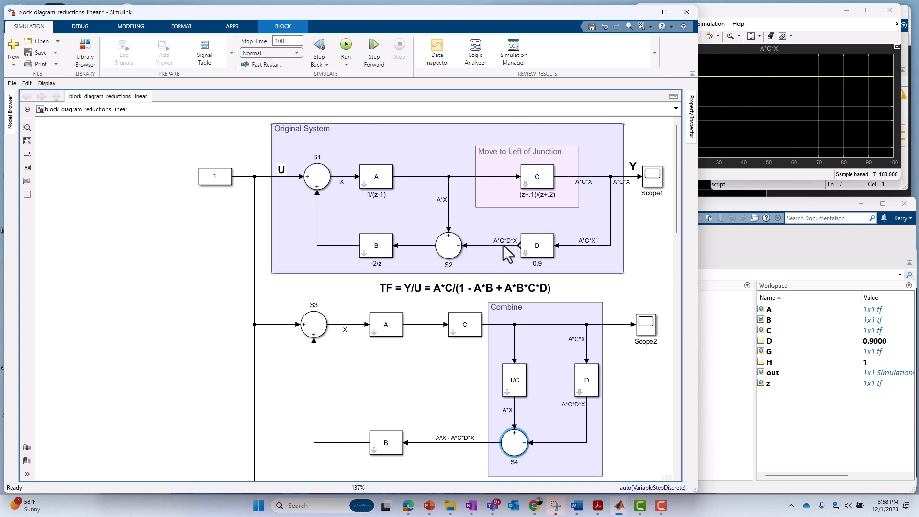
left_click(449, 246)
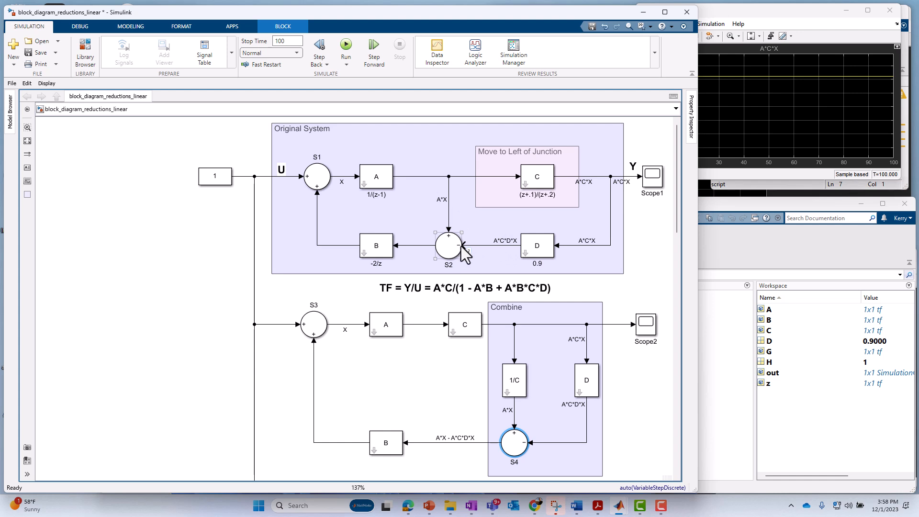
left_click(514, 443)
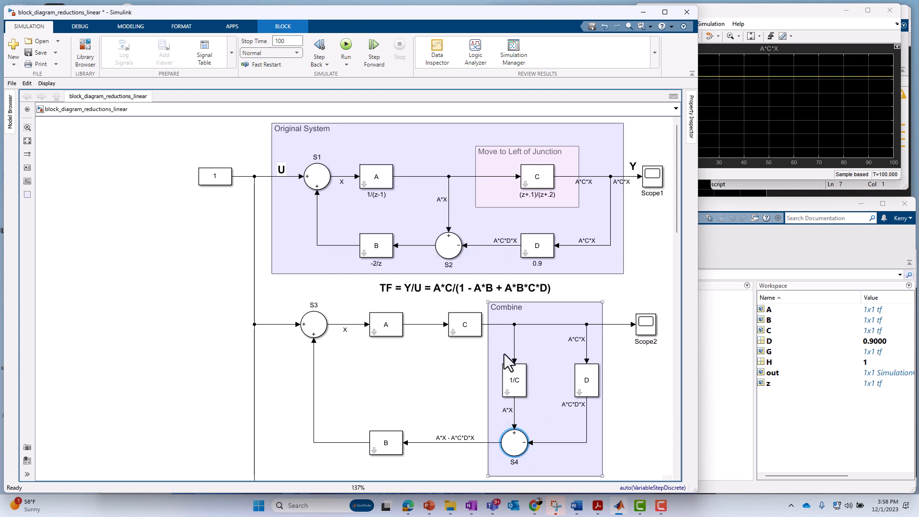
left_click(464, 325)
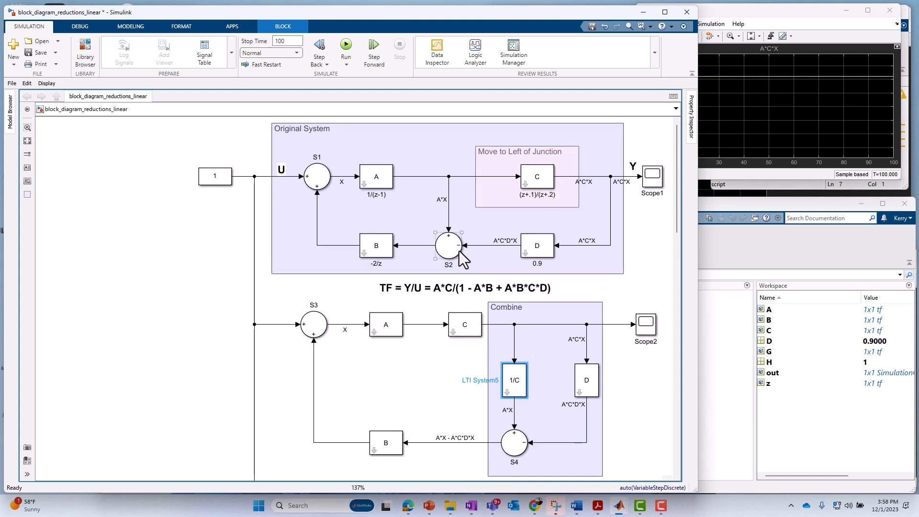
mouse_move(460, 257)
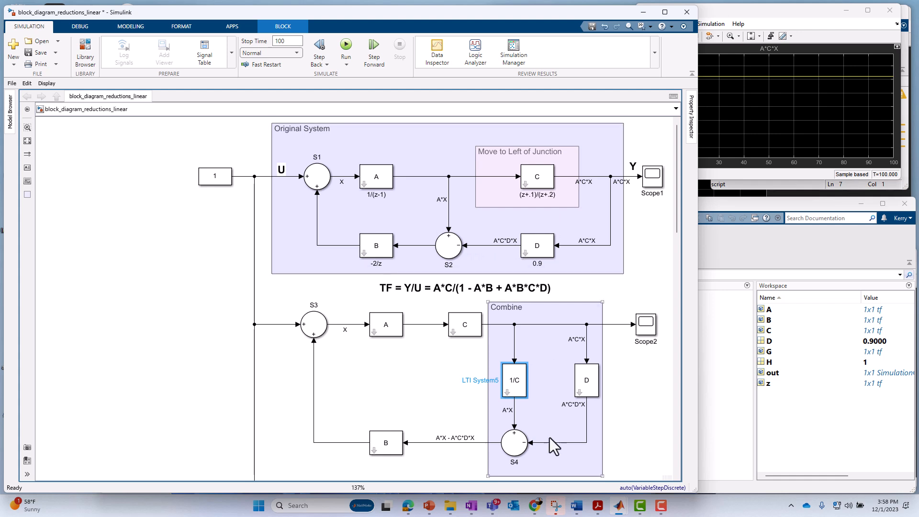
left_click(514, 444)
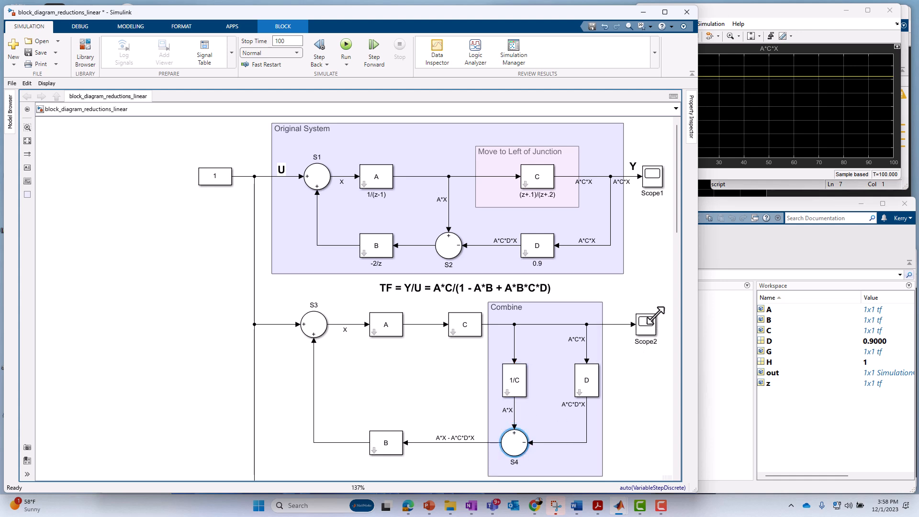
mouse_move(369, 310)
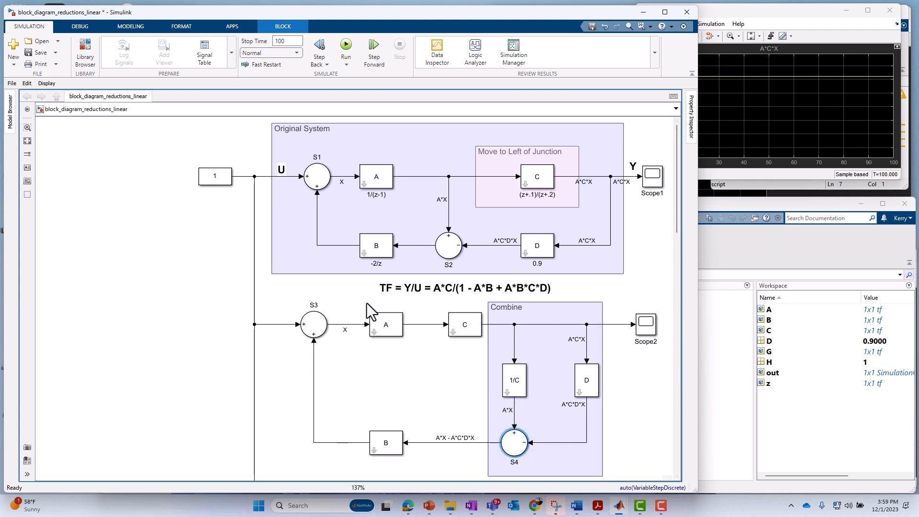
scroll("down", 3)
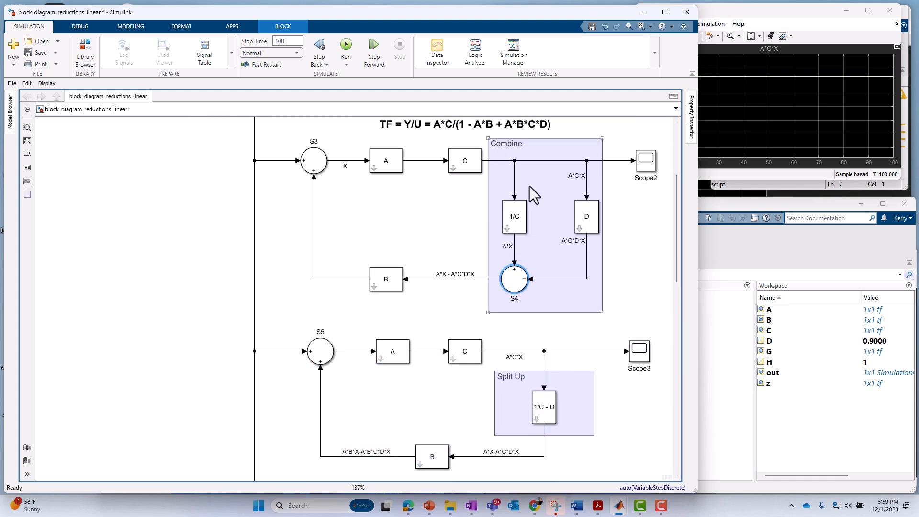
mouse_move(506, 230)
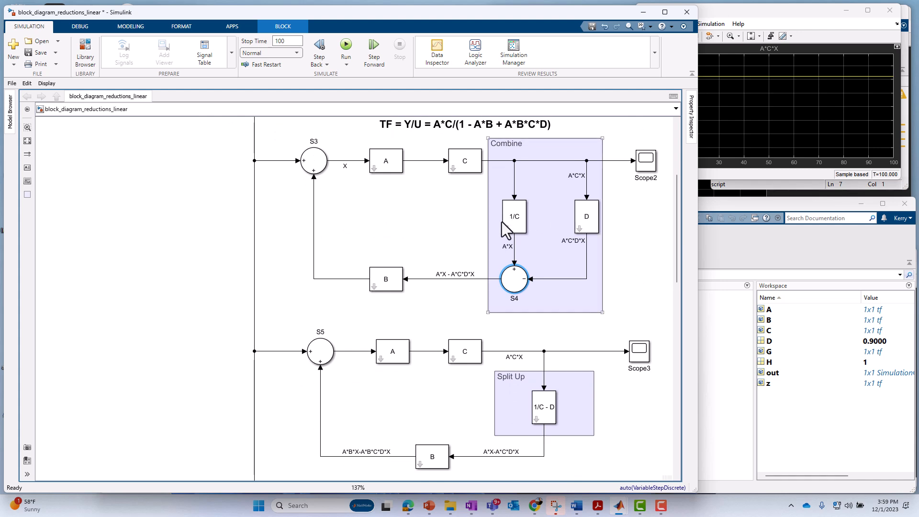
left_click(540, 392)
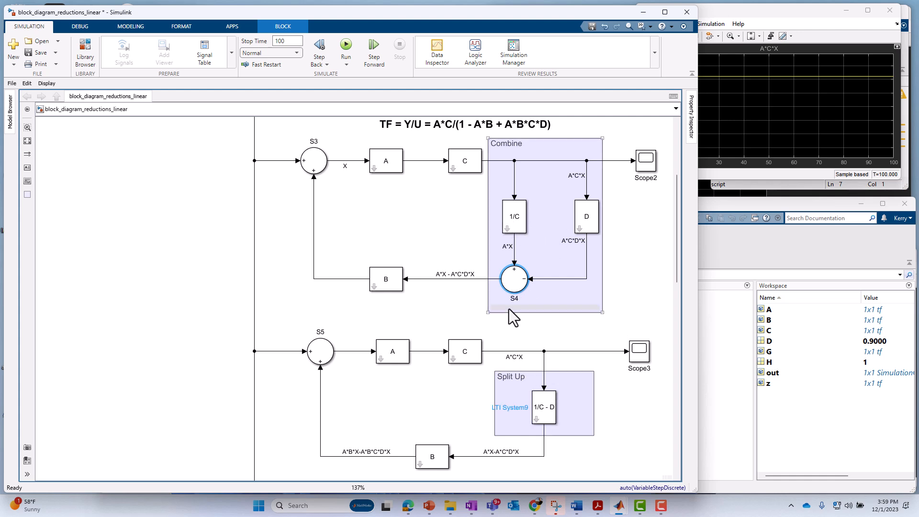
left_click(514, 279)
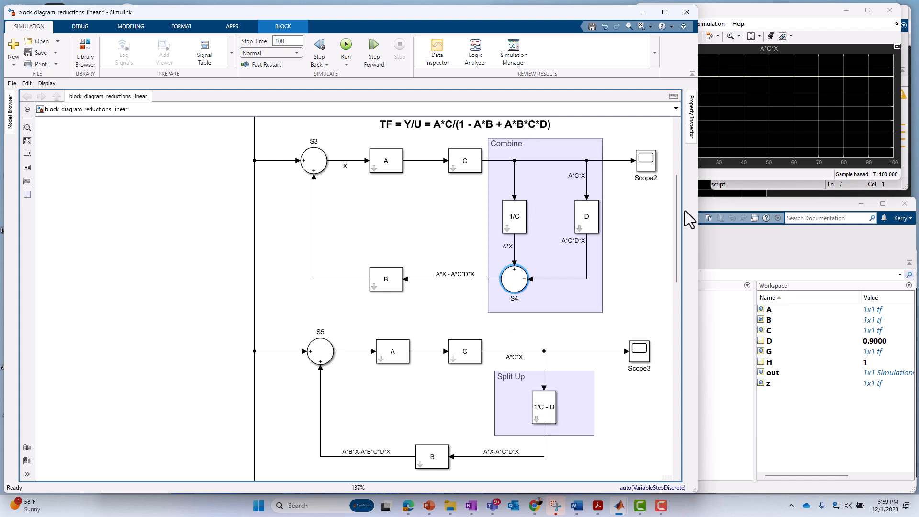
scroll("down", 3)
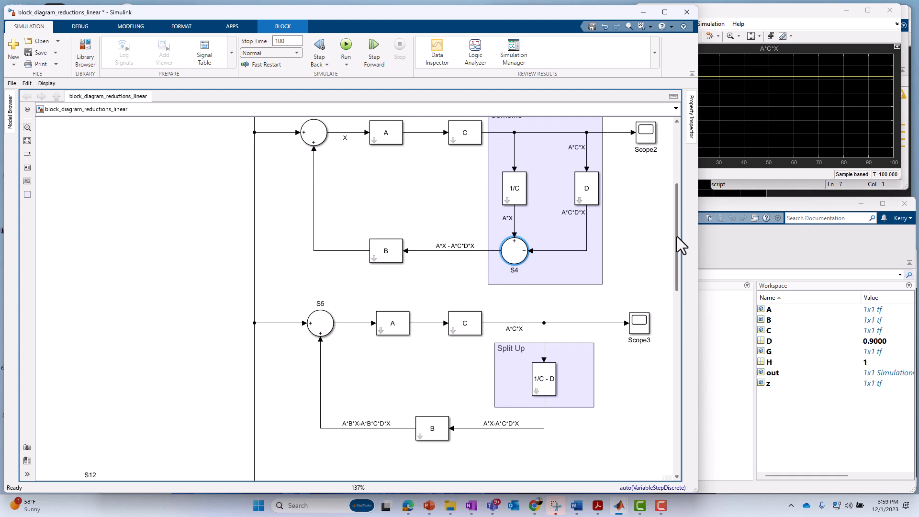
scroll("down", 3)
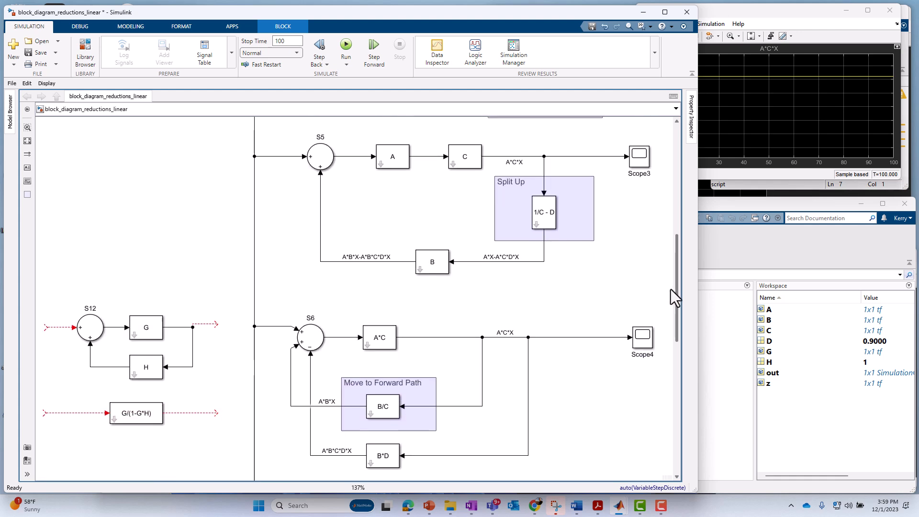
scroll("down", 3)
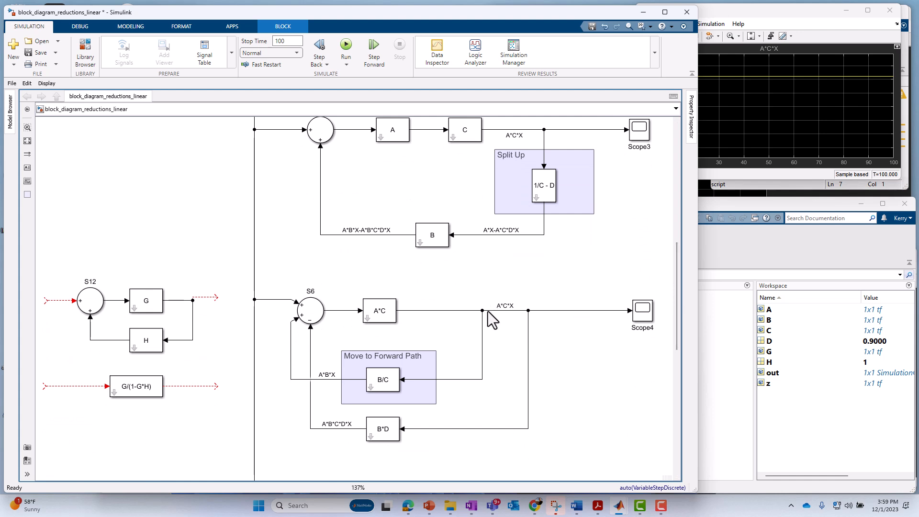
left_click(481, 308)
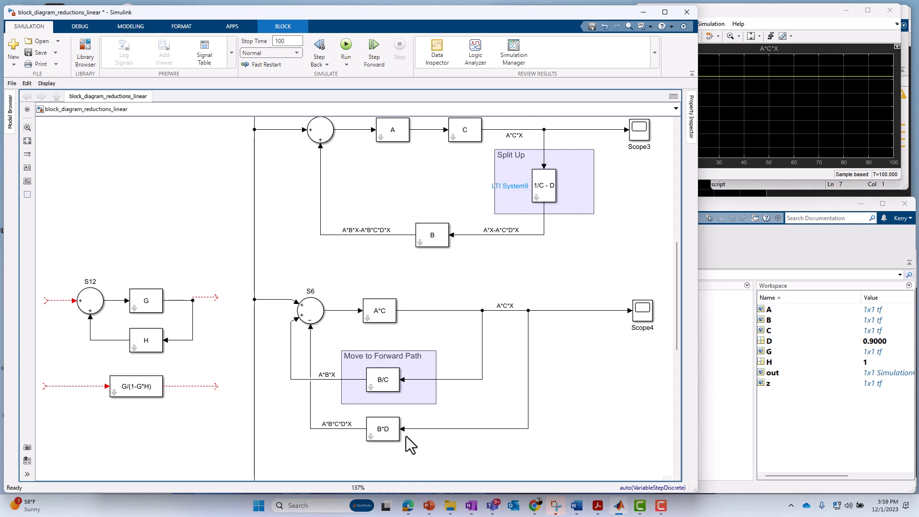
left_click(383, 428)
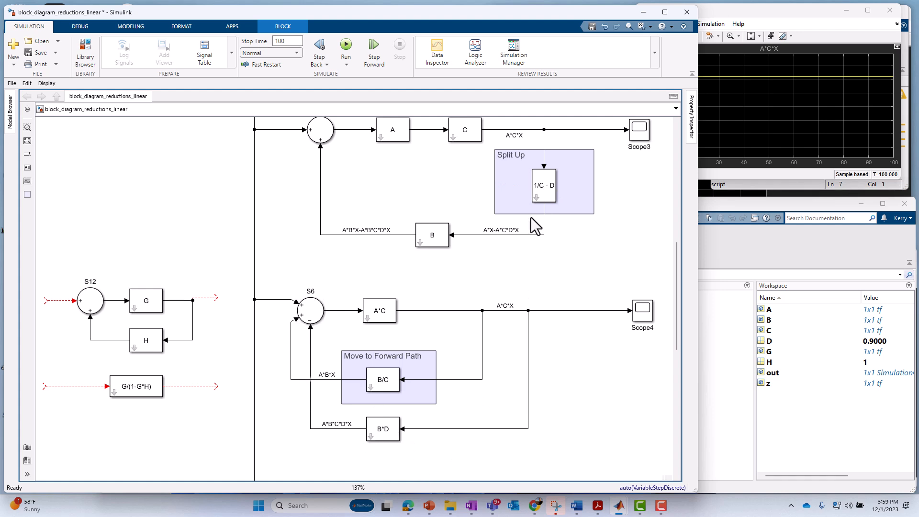
left_click(311, 310)
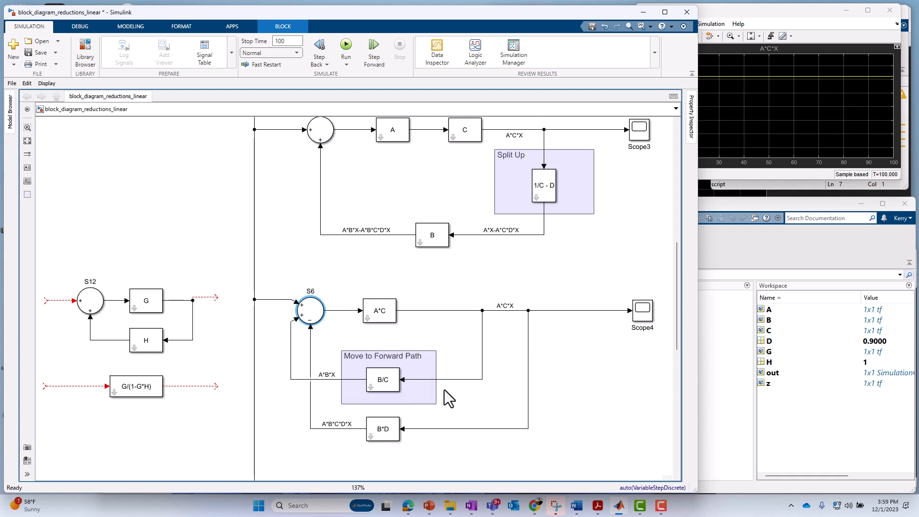
mouse_move(359, 408)
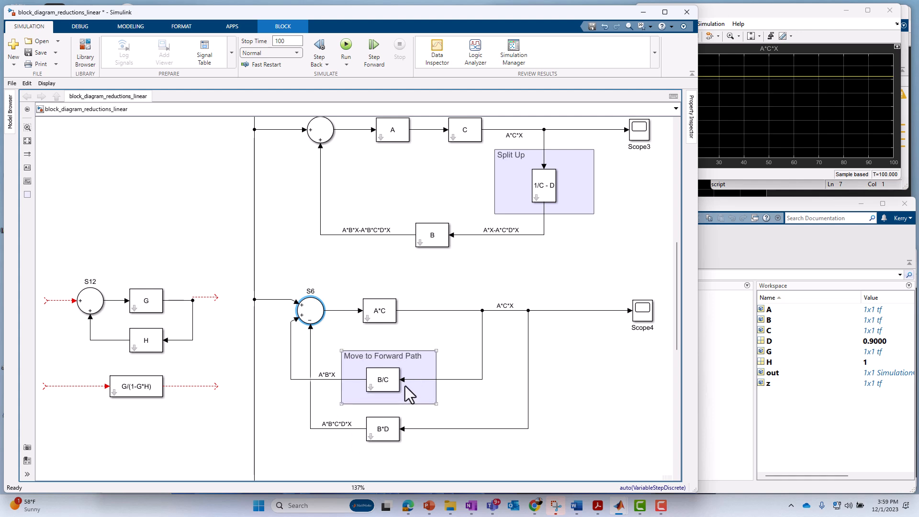
left_click(310, 309)
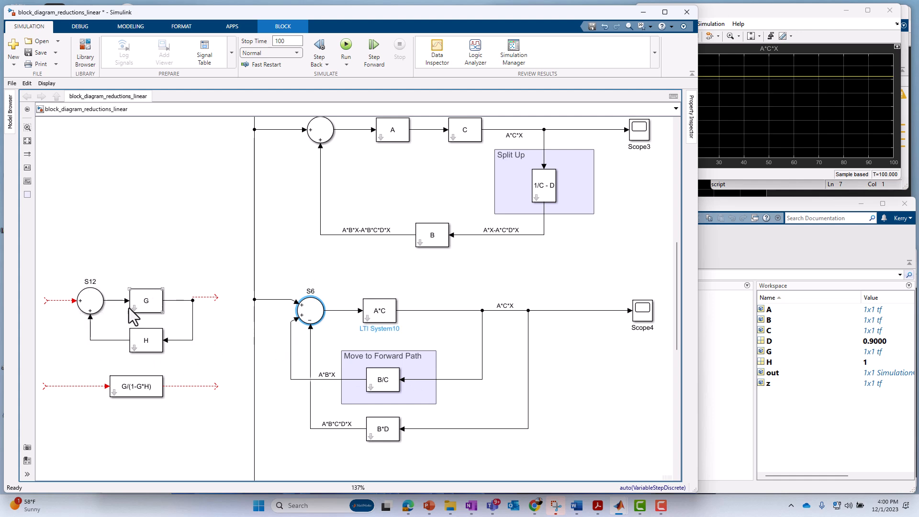
left_click(382, 379)
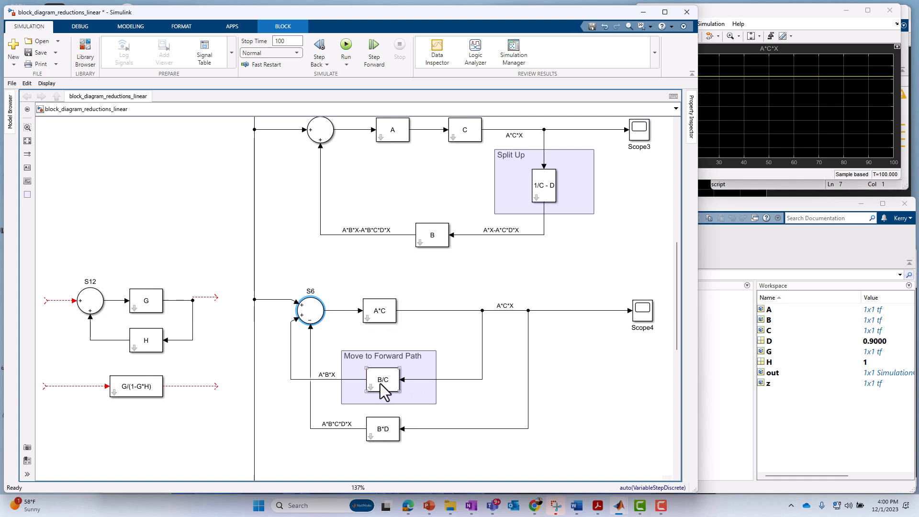
mouse_move(210, 328)
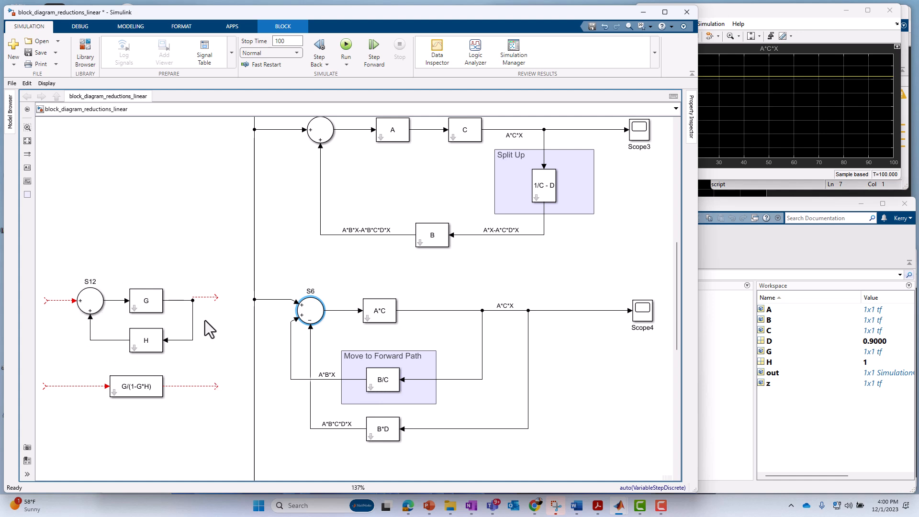
left_click(136, 386)
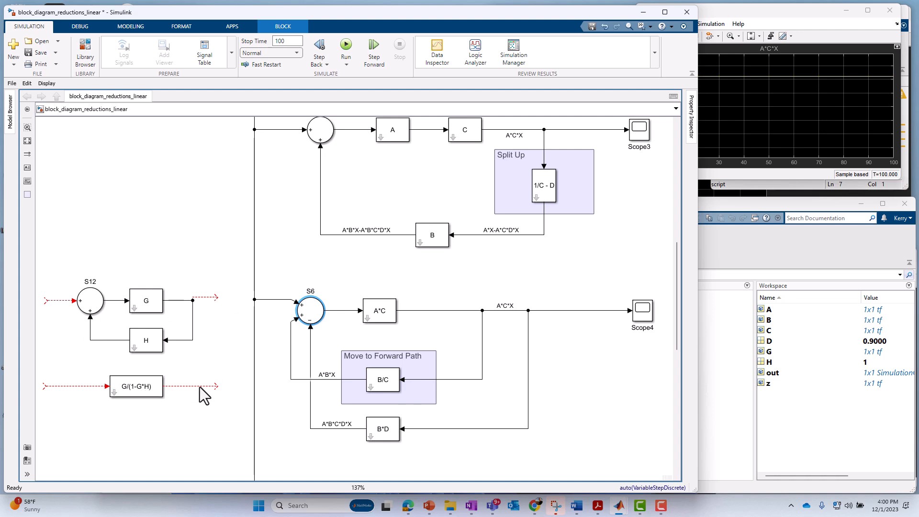
Scroll below the S8 loop and click where the TF = Y/U annotation goes
scroll("down", 3)
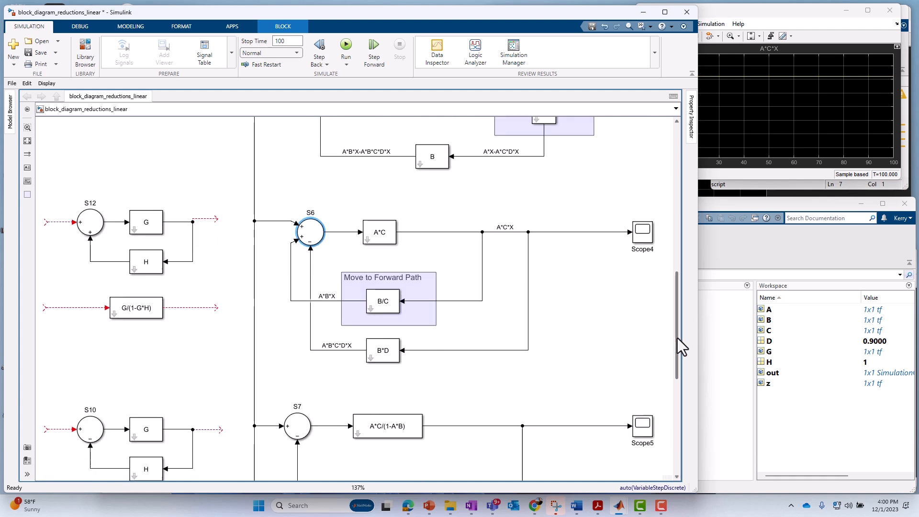
scroll("down", 3)
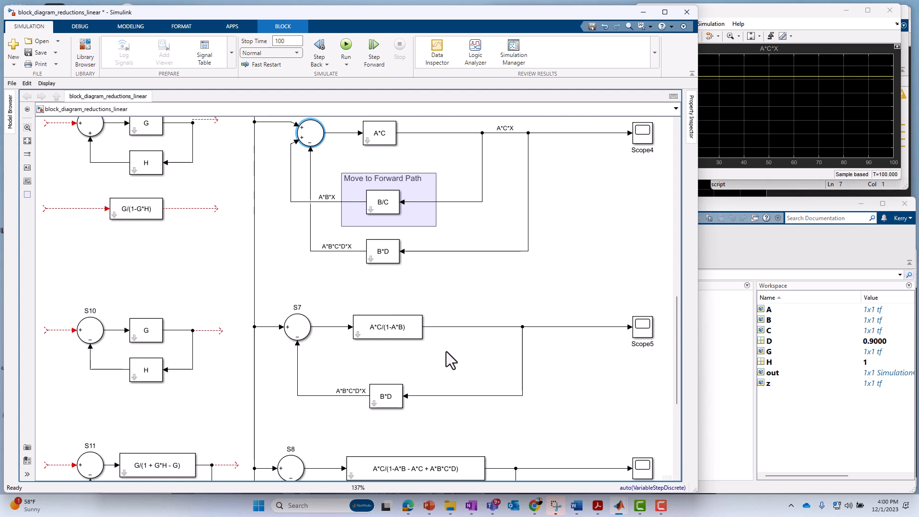
mouse_move(352, 381)
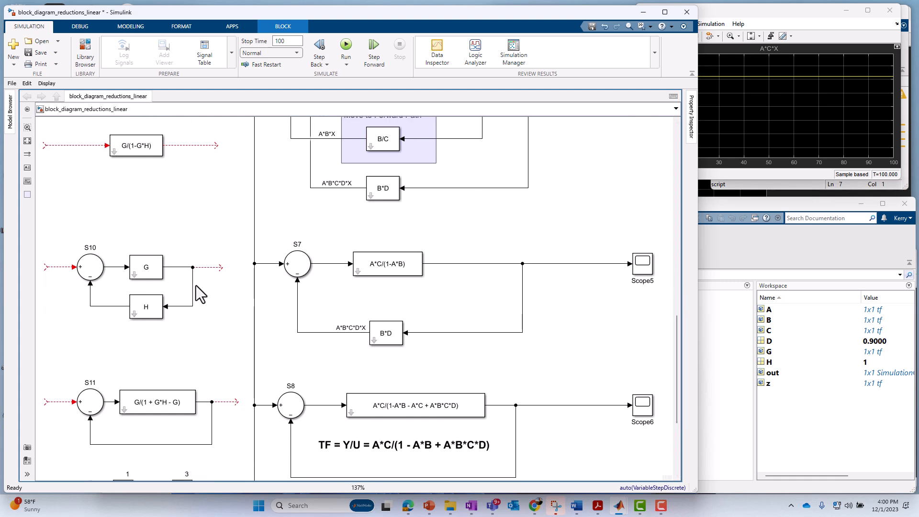
left_click(146, 266)
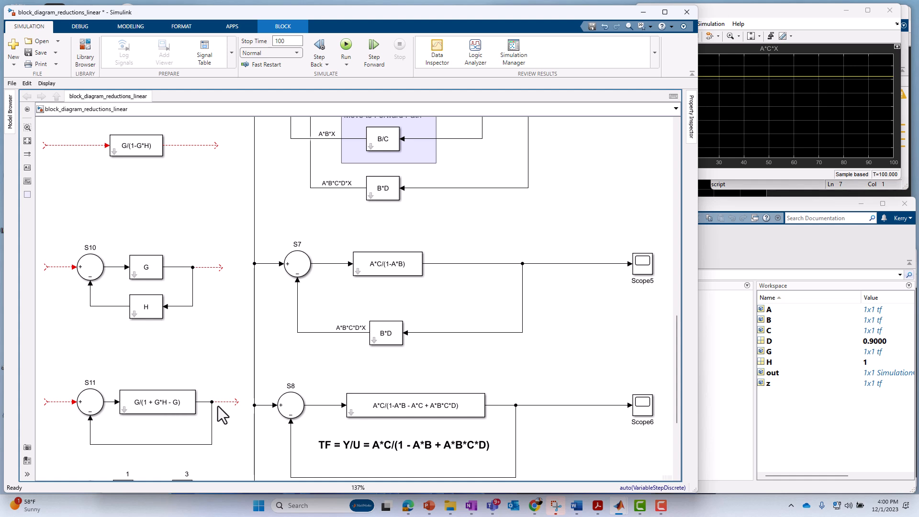
mouse_move(229, 409)
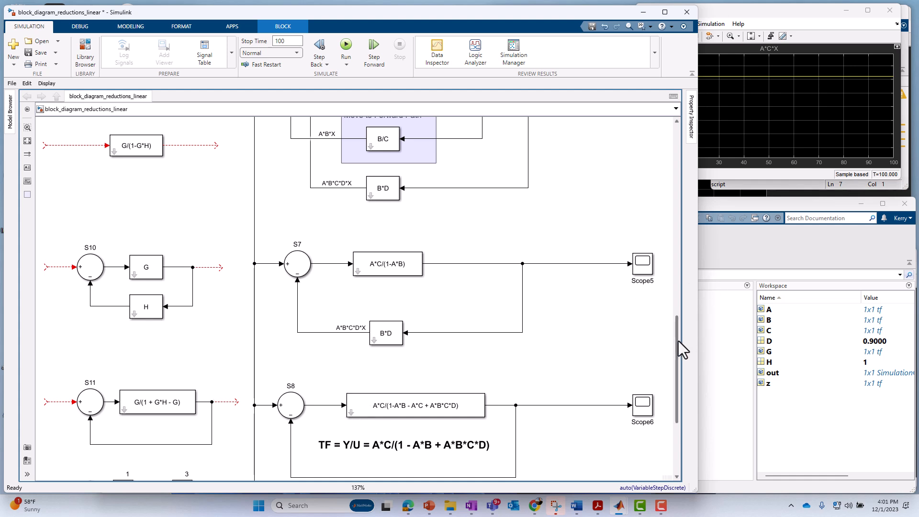
scroll("down", 3)
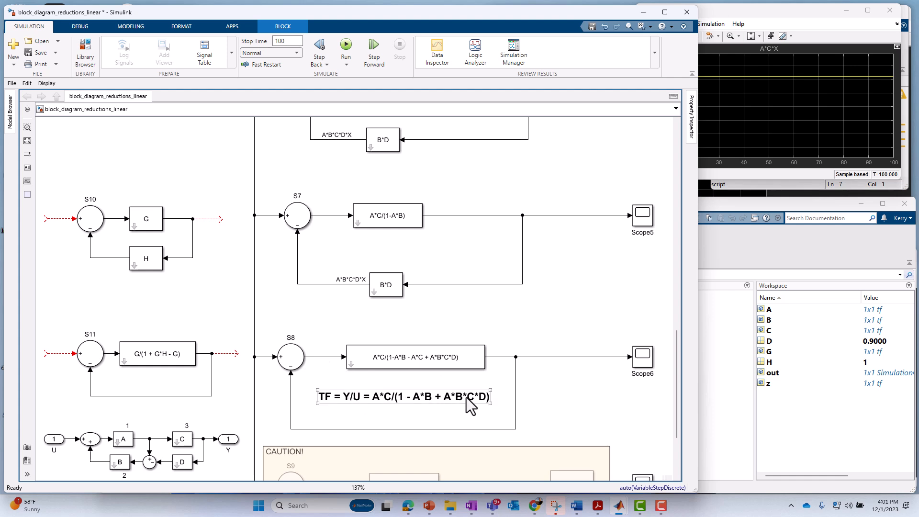
left_click(415, 357)
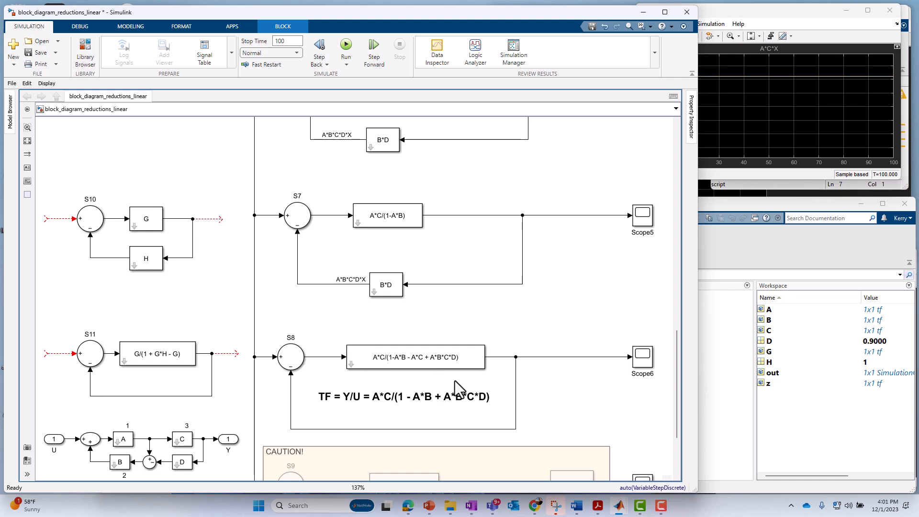
left_click(414, 357)
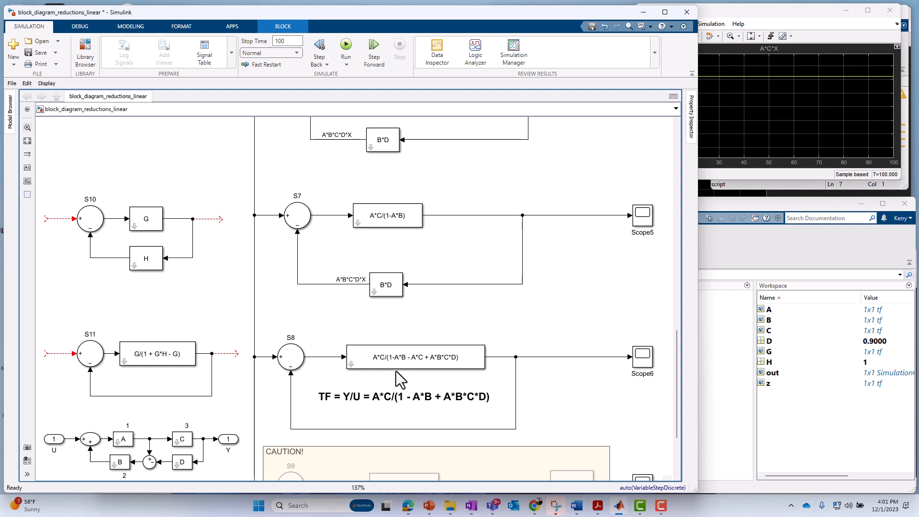
left_click(415, 357)
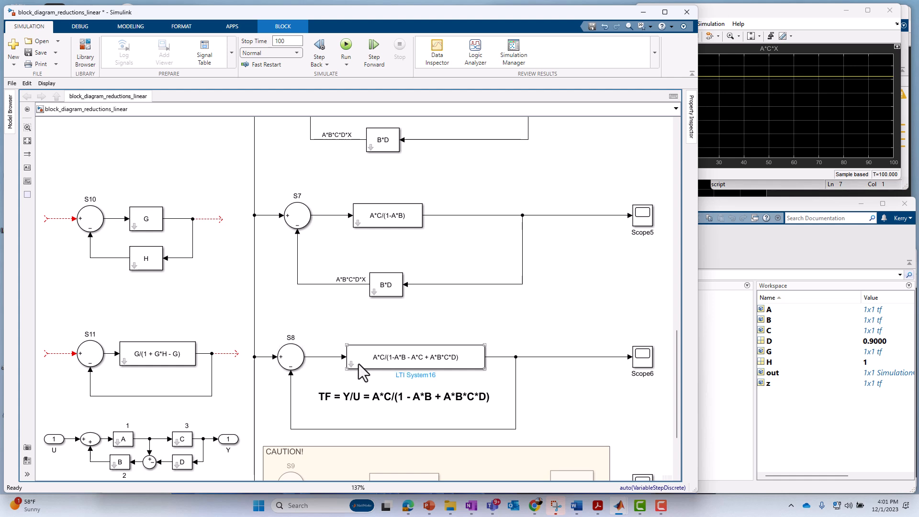
mouse_move(399, 375)
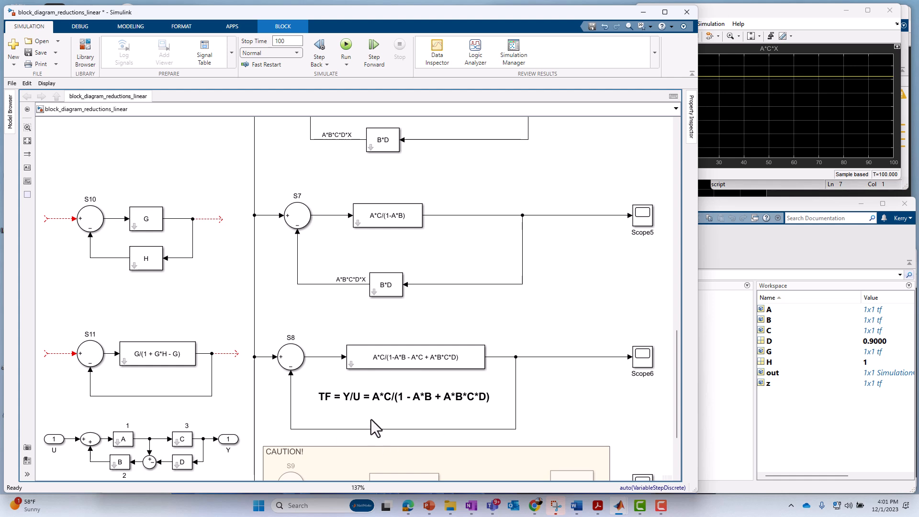
left_click(403, 396)
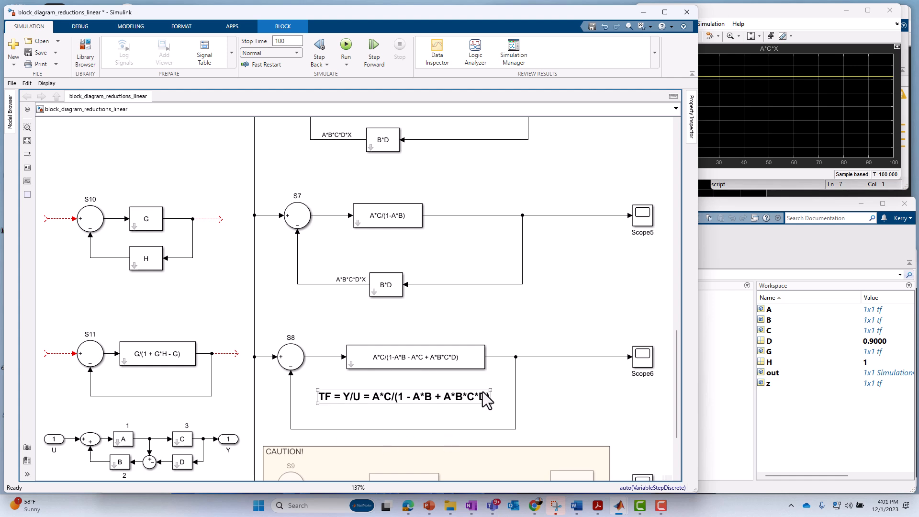
scroll("down", 3)
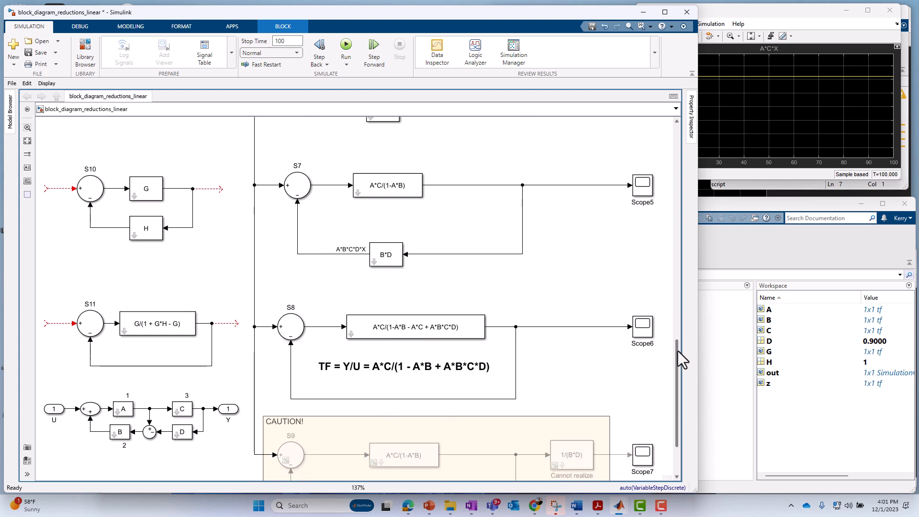
scroll("down", 3)
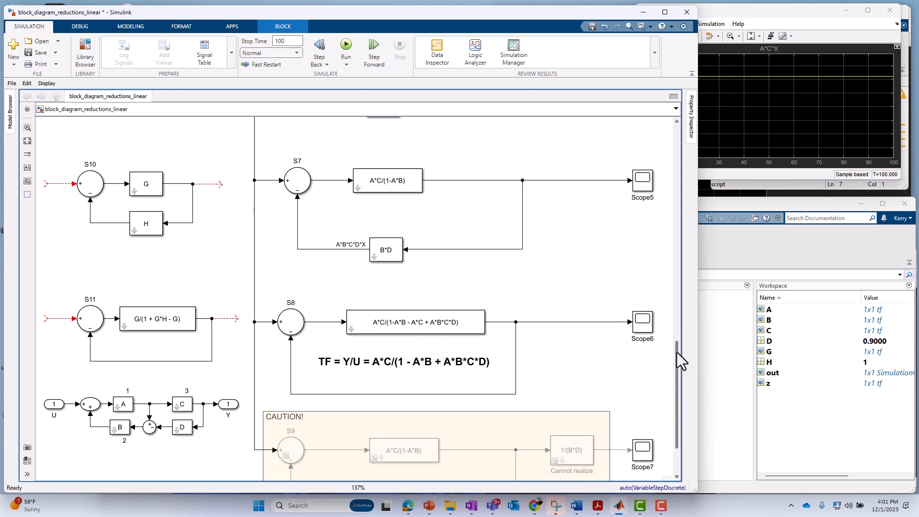
scroll("down", 3)
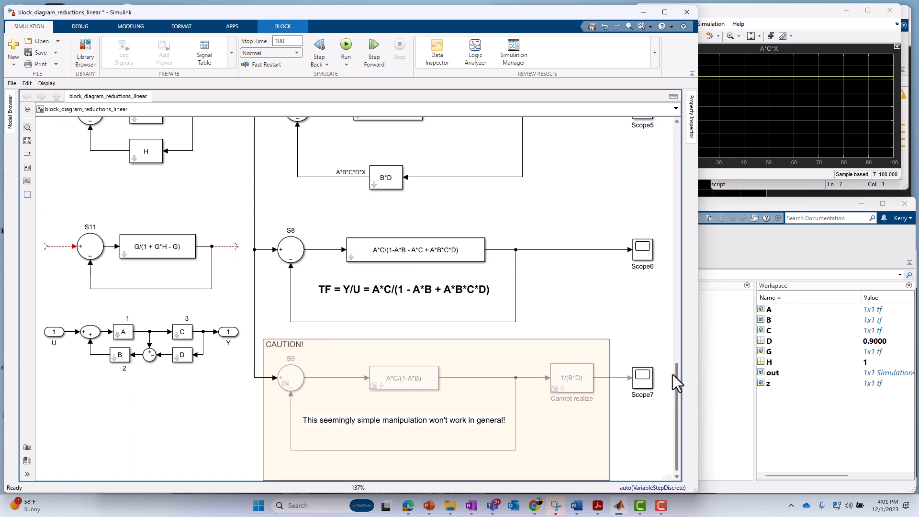
scroll("down", 3)
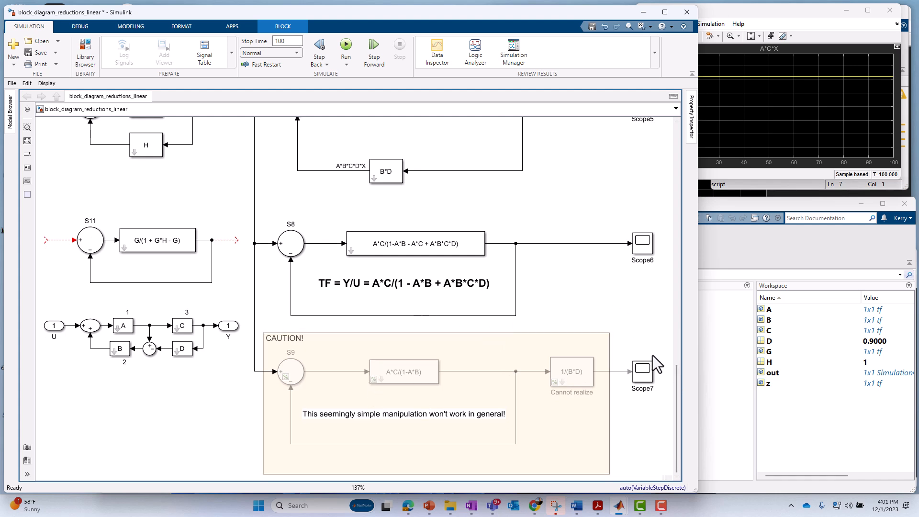
scroll("down", 3)
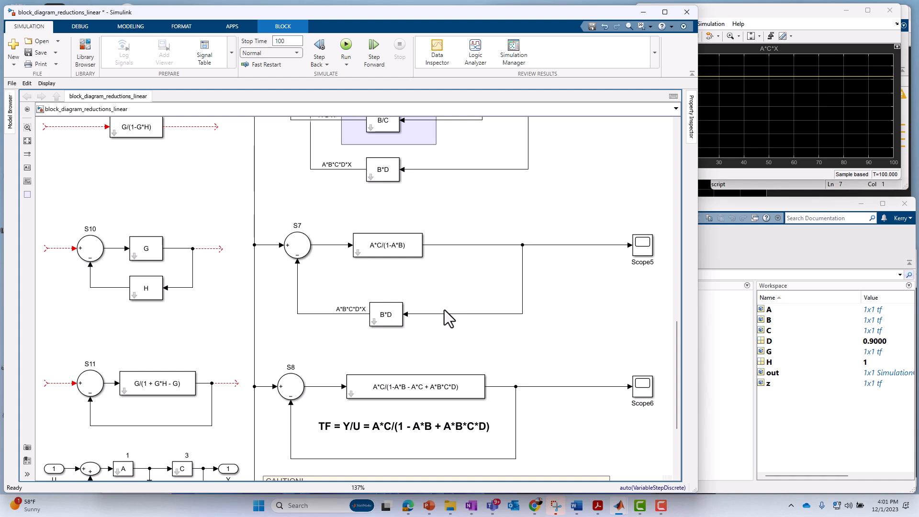
left_click(386, 314)
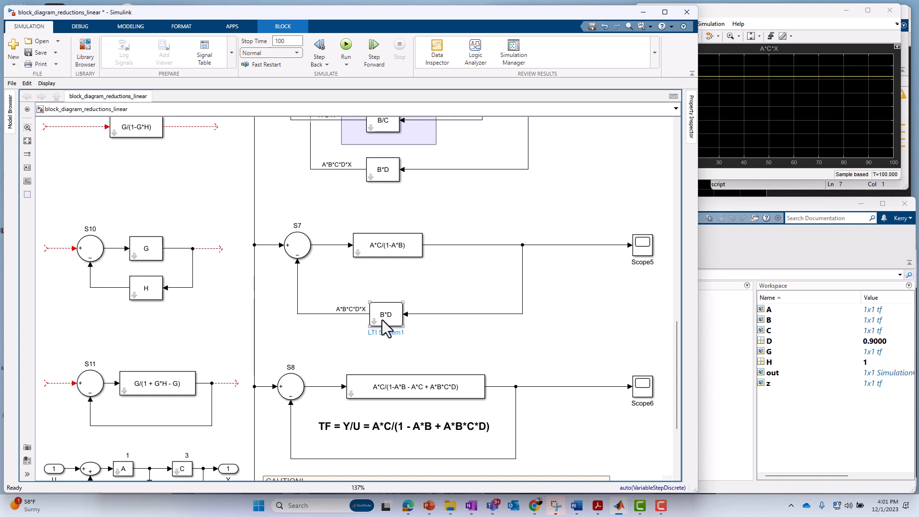
scroll("down", 3)
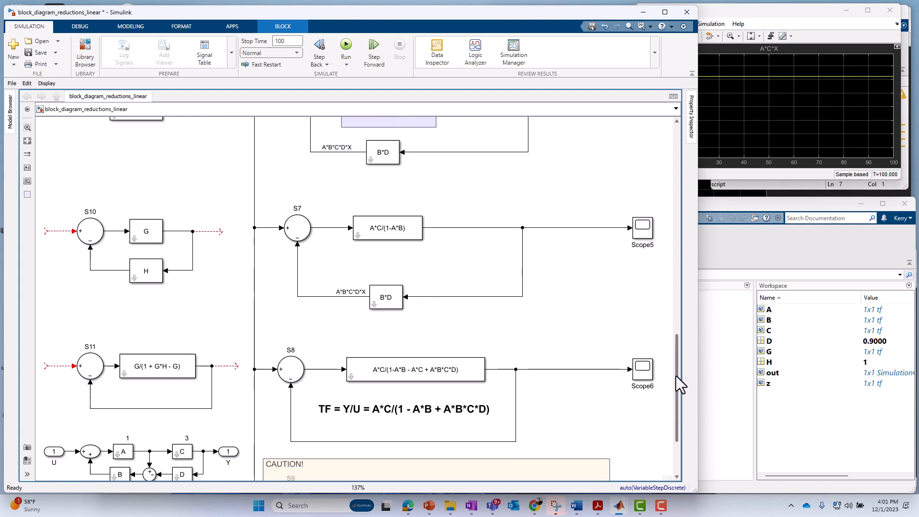
scroll("down", 3)
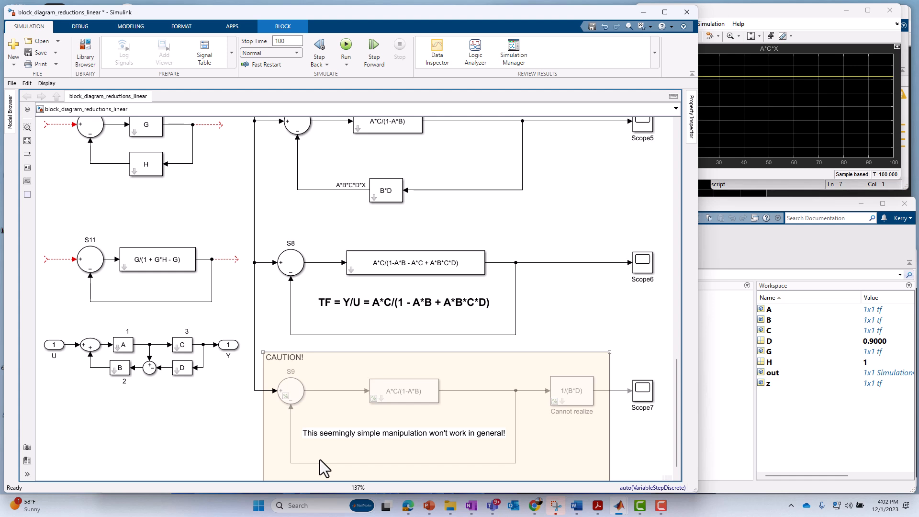
mouse_move(555, 335)
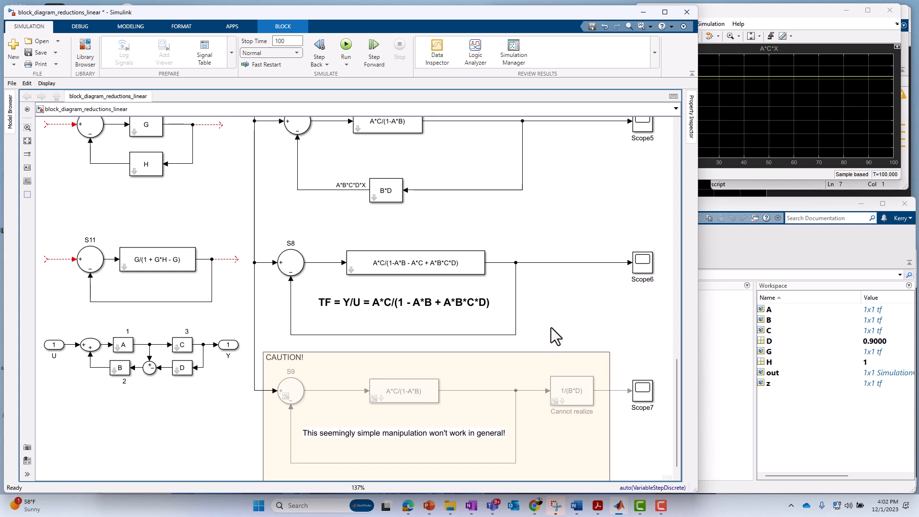
mouse_move(577, 274)
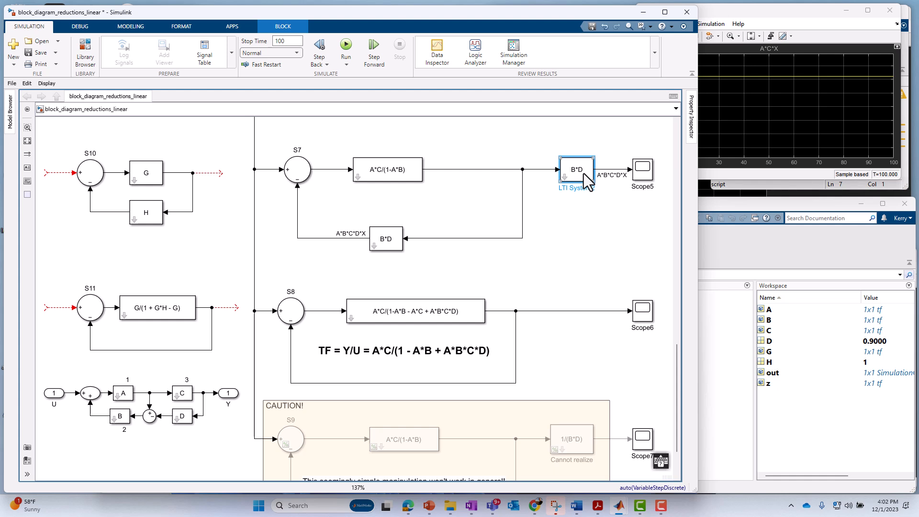
Try 1/(B*D) in the B*D block, dismiss the more-zeros-than-poles error, and cancel
double_click(576, 170)
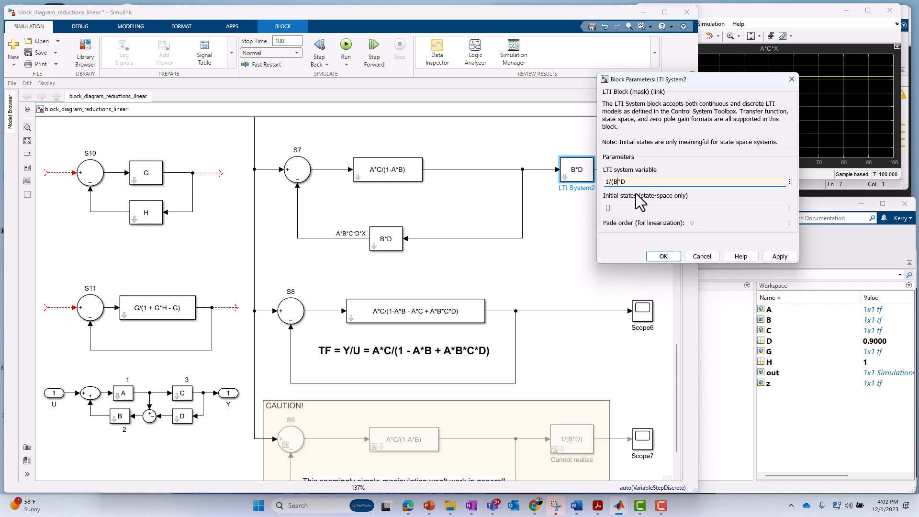
left_click(663, 256)
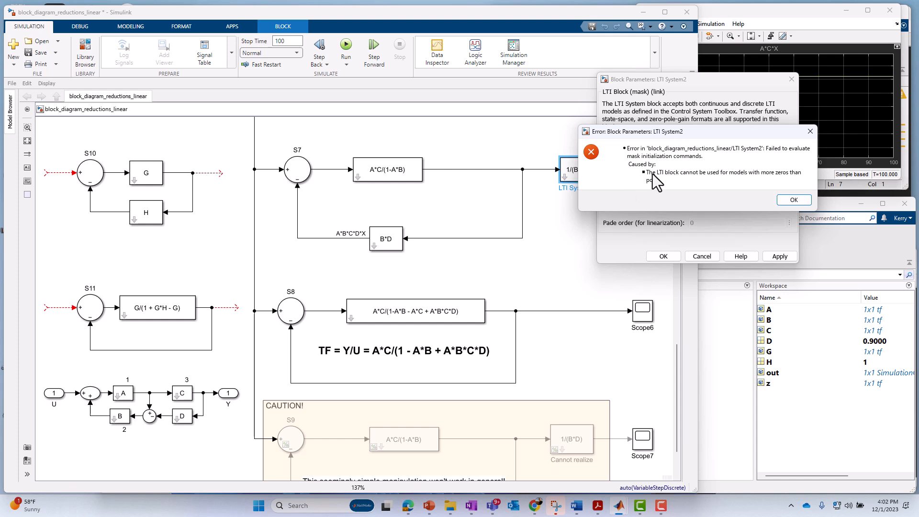
mouse_move(771, 185)
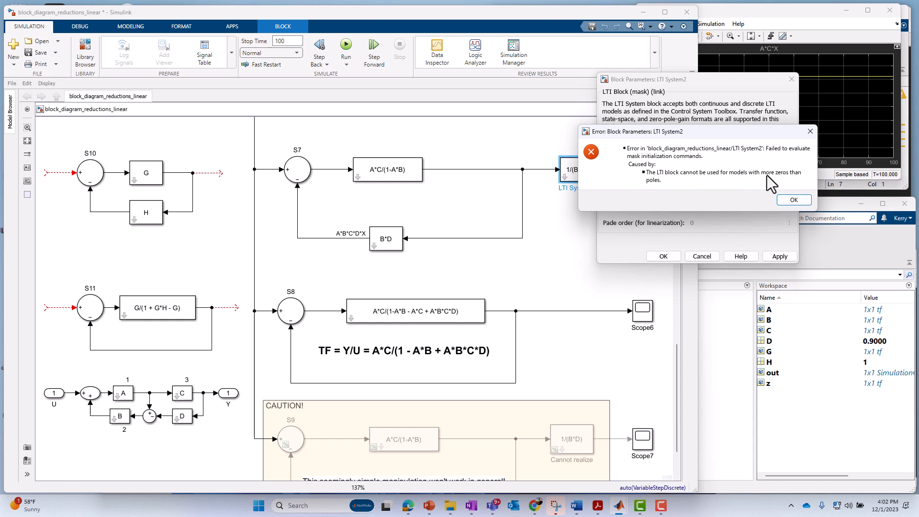
mouse_move(802, 158)
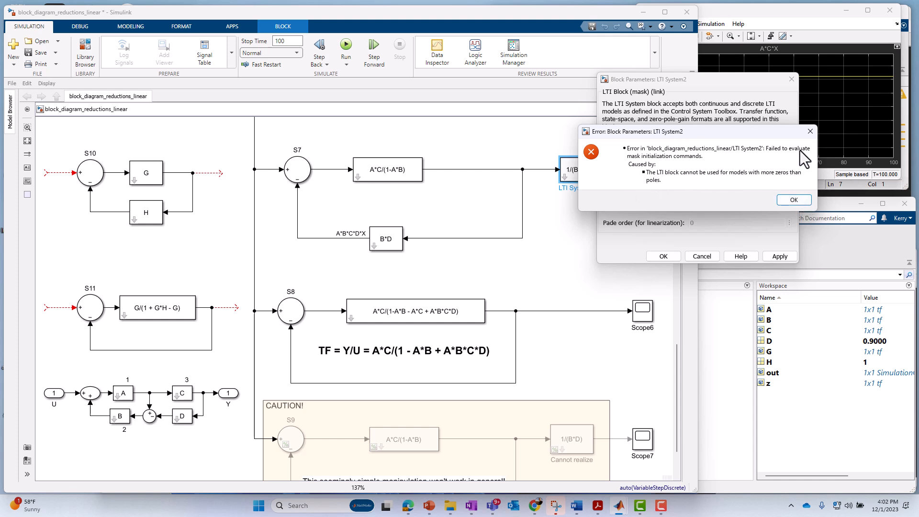
left_click(793, 199)
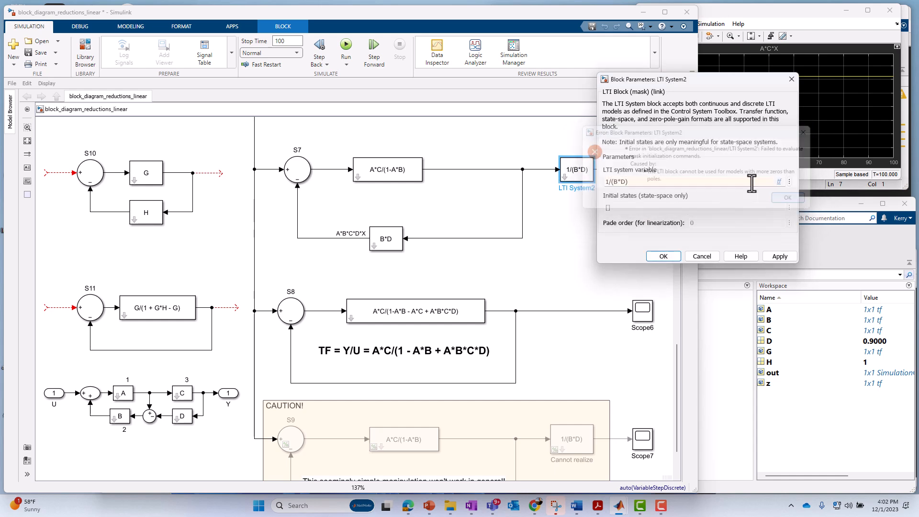
left_click(701, 256)
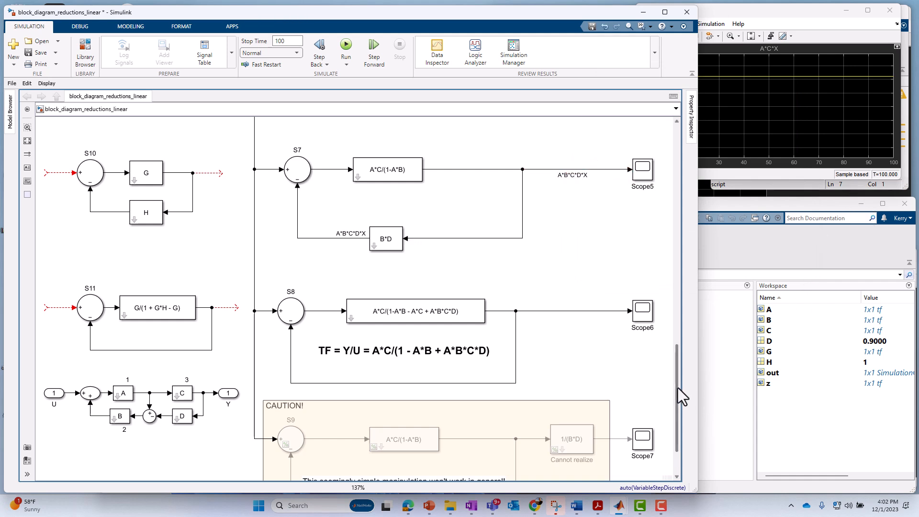
scroll("down", 3)
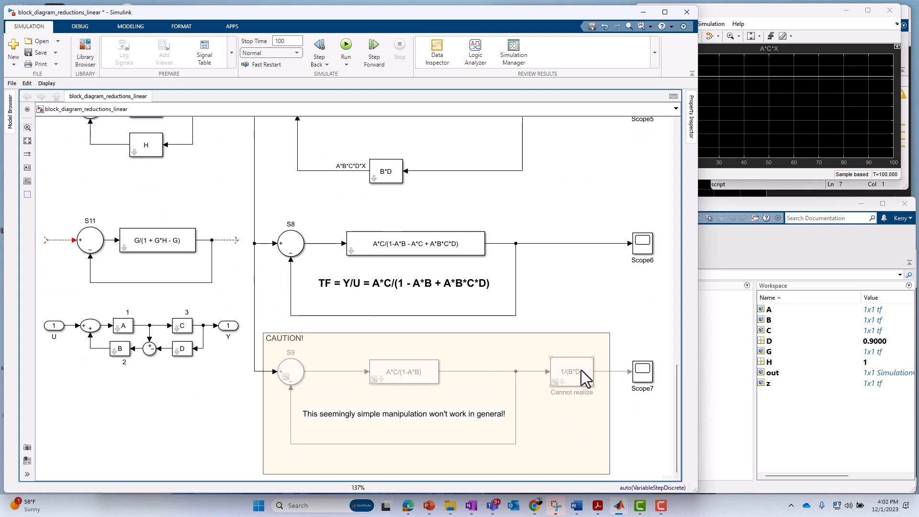
mouse_move(567, 366)
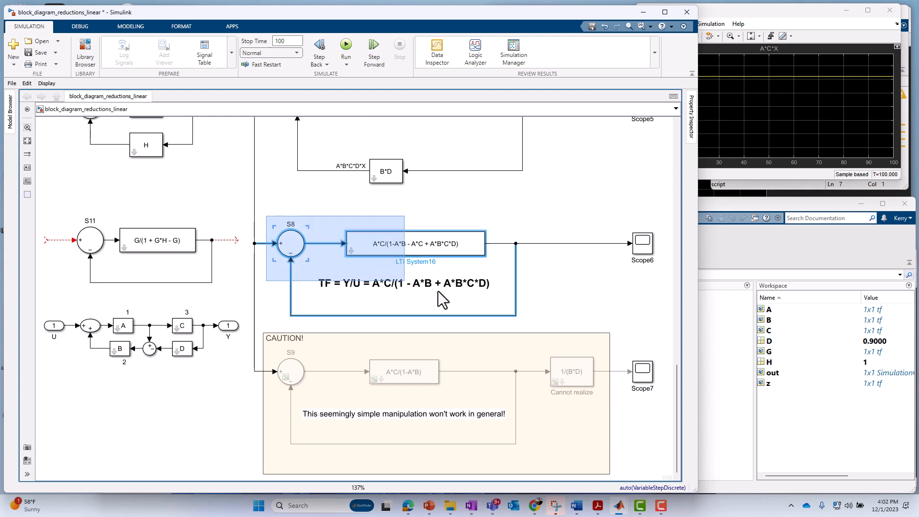
left_click(643, 298)
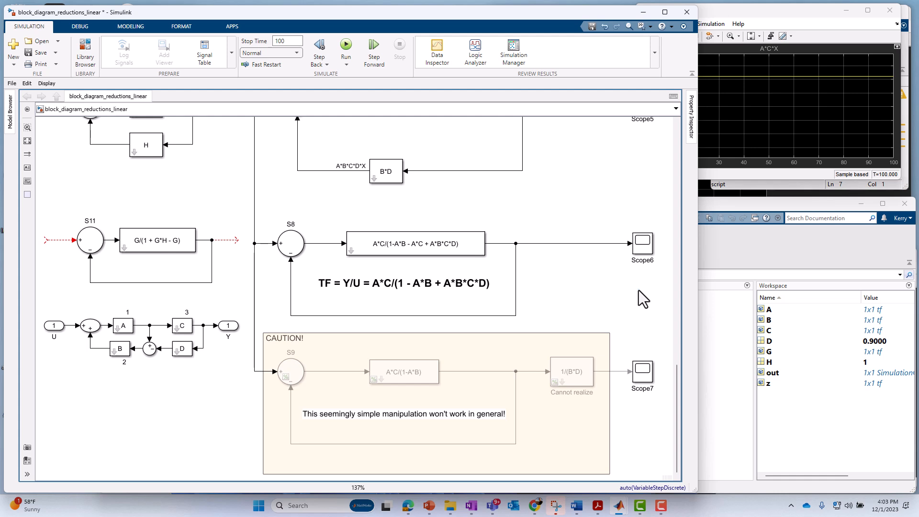
mouse_move(433, 233)
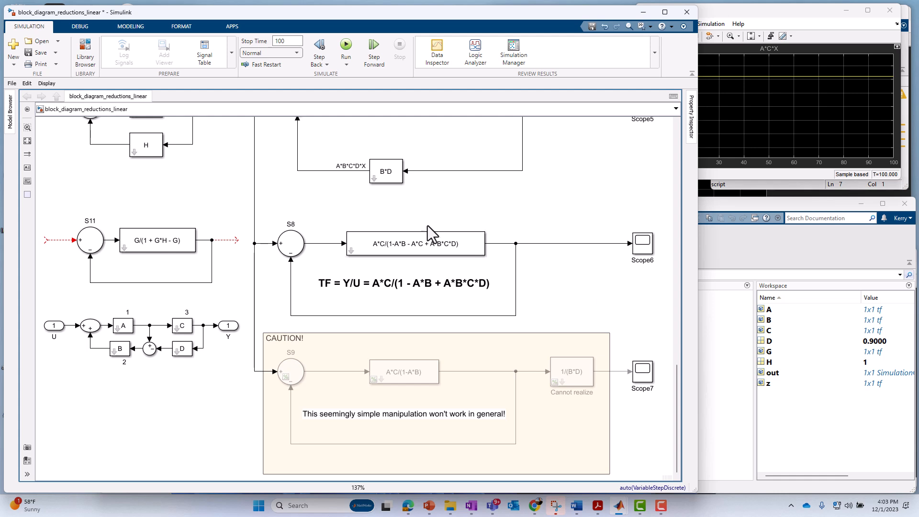
mouse_move(421, 225)
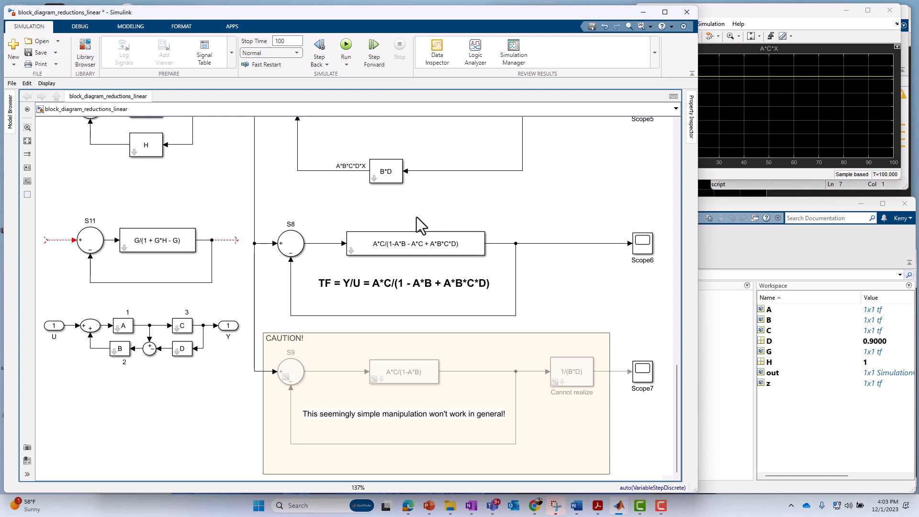